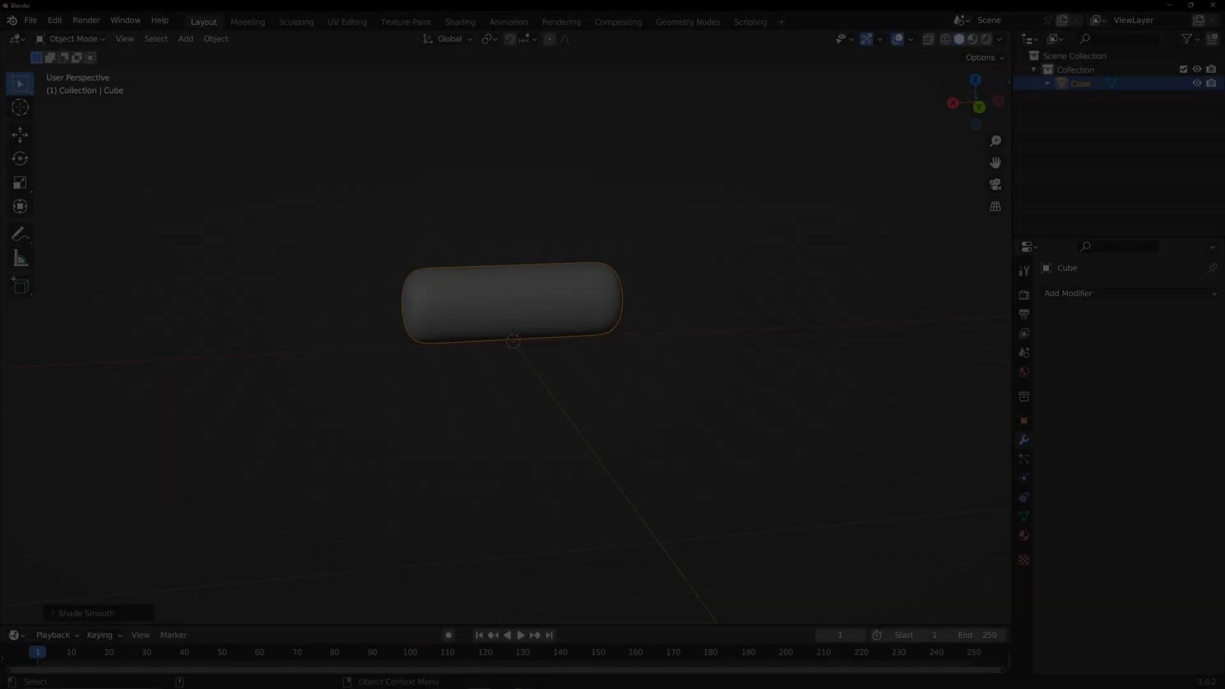
Switch the Timeline area to a geometry node editor and give the Cube a new node tree.
left_click(15, 323)
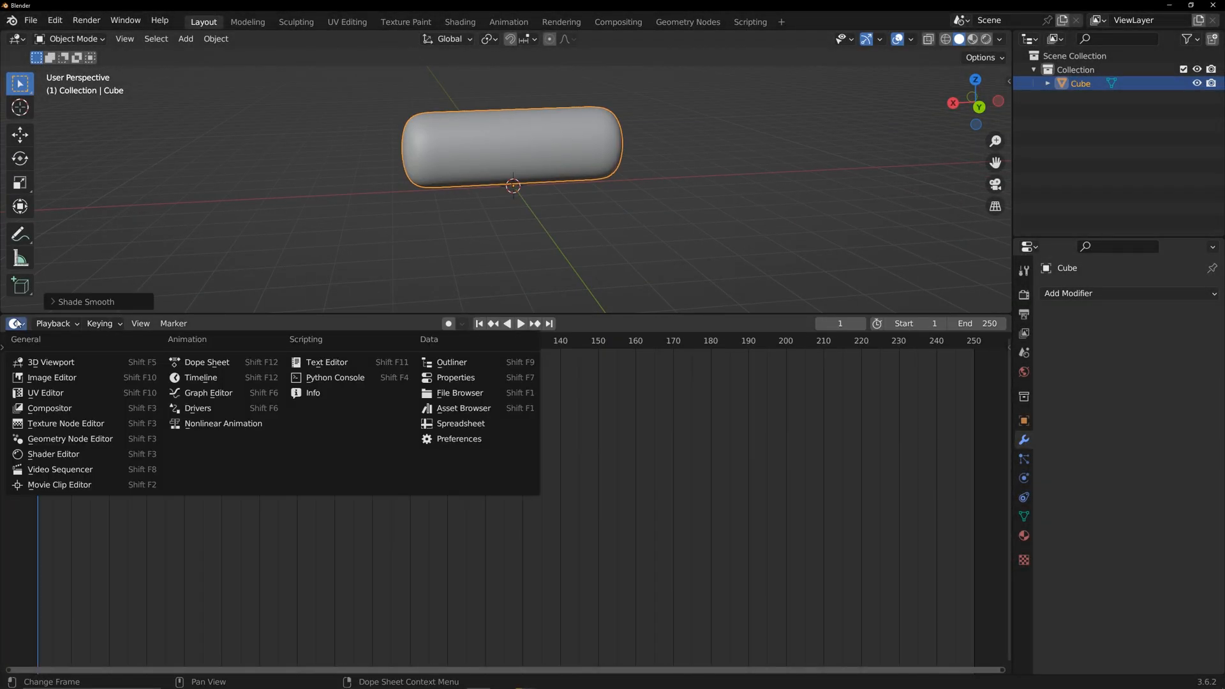
left_click(54, 457)
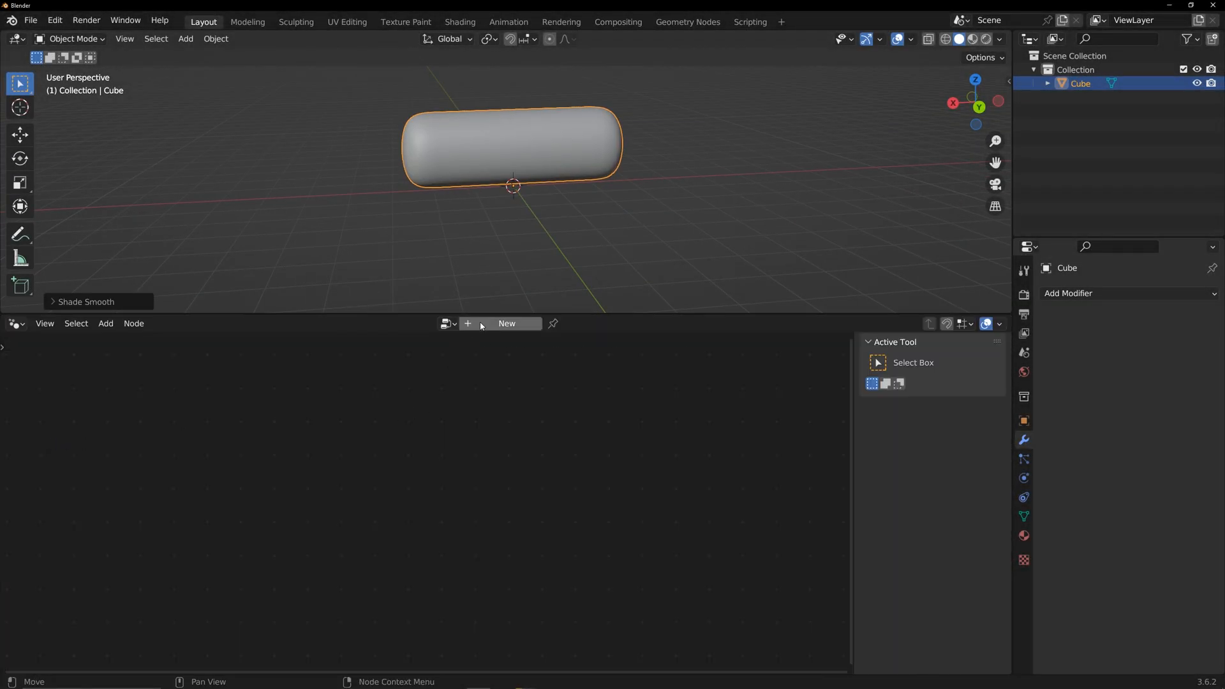
left_click(505, 323)
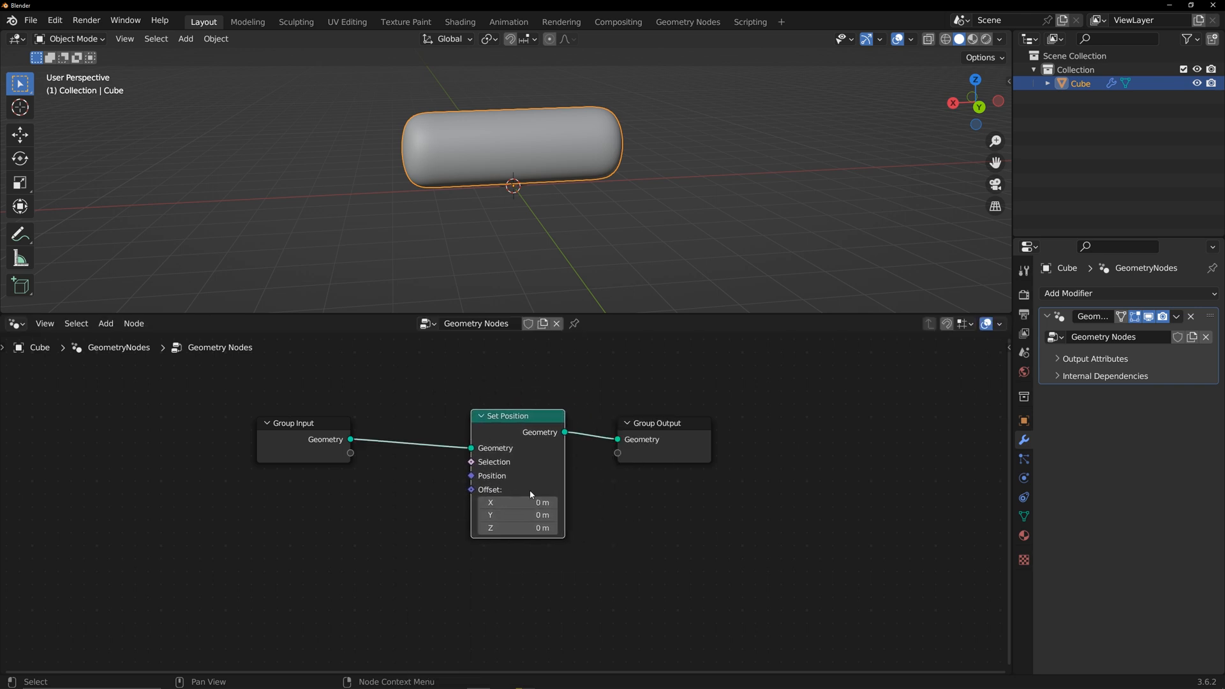
Add a Wave Texture (scale 0.4) feeding a Combine XYZ Z offset into Set Position.
left_click(105, 323)
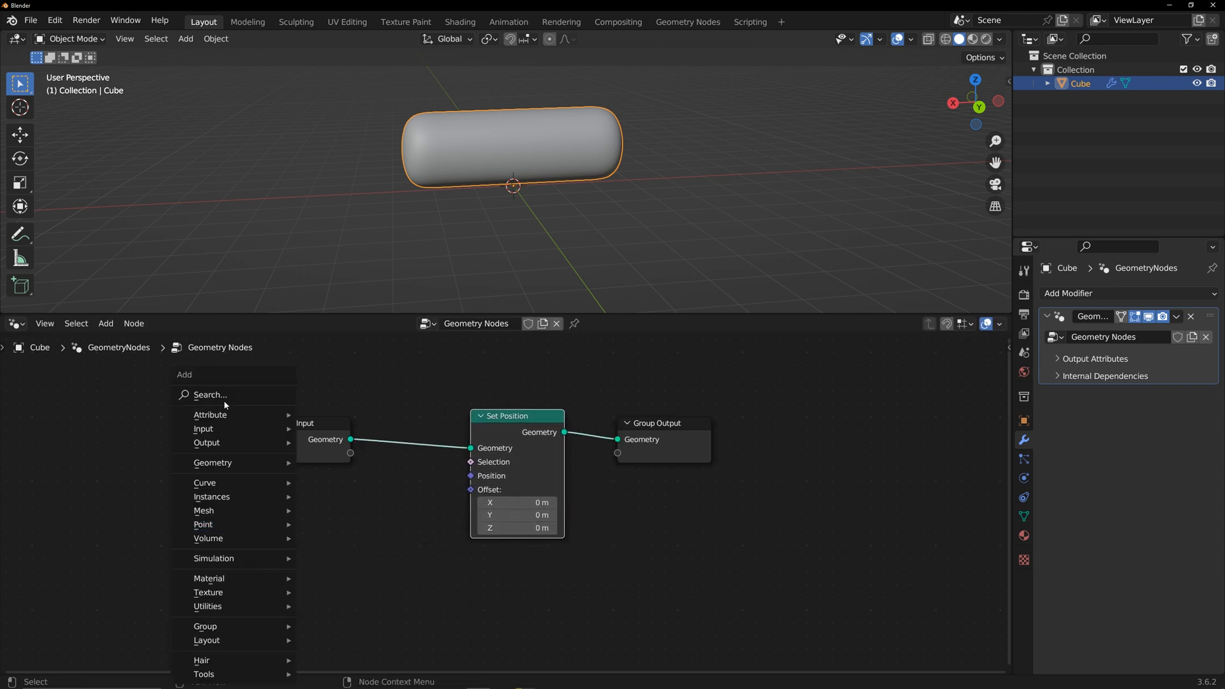
type("wave")
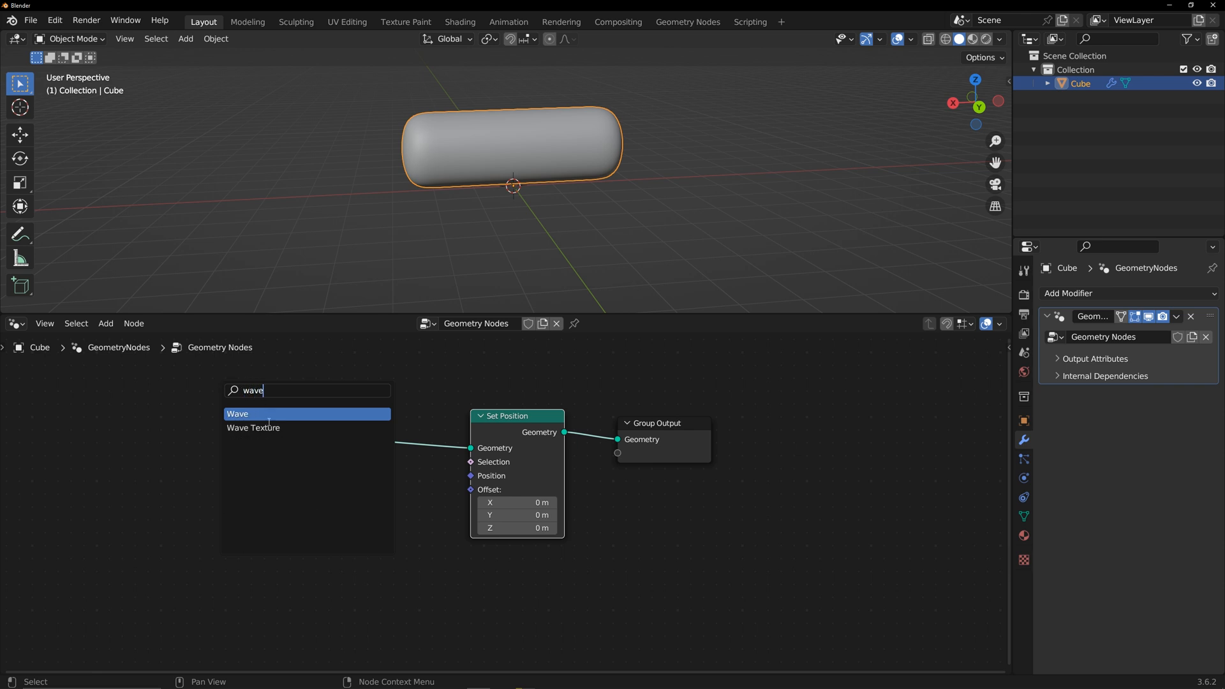
left_click(253, 427)
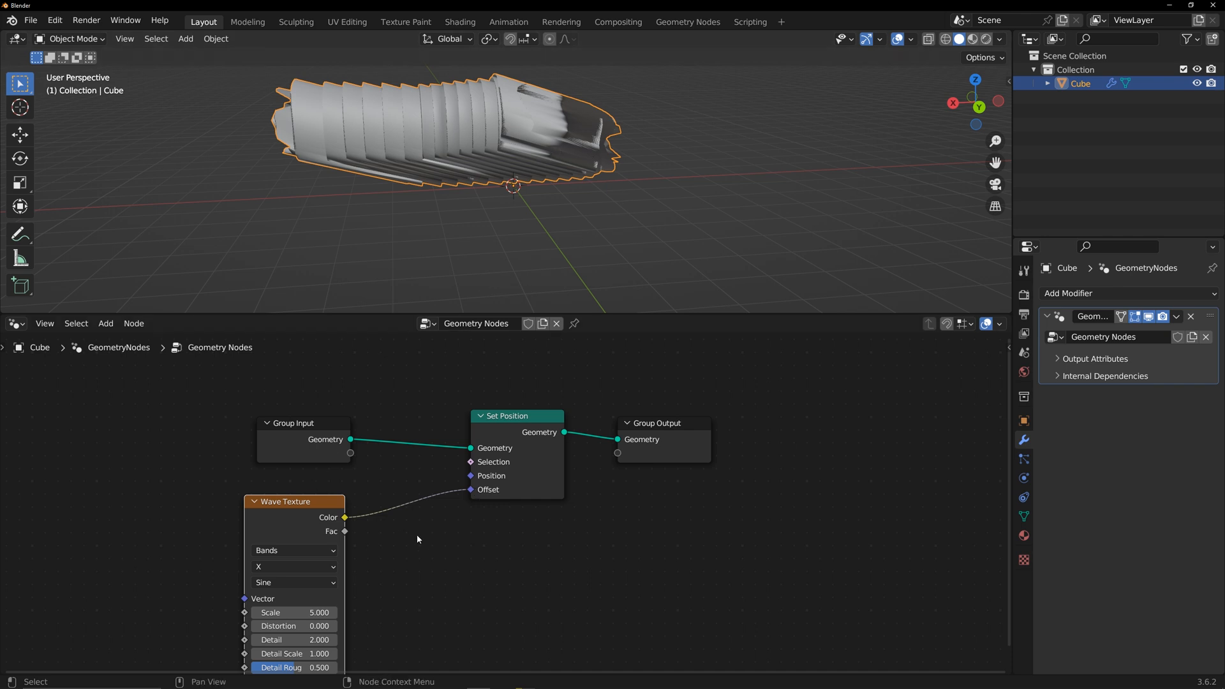
type("comb")
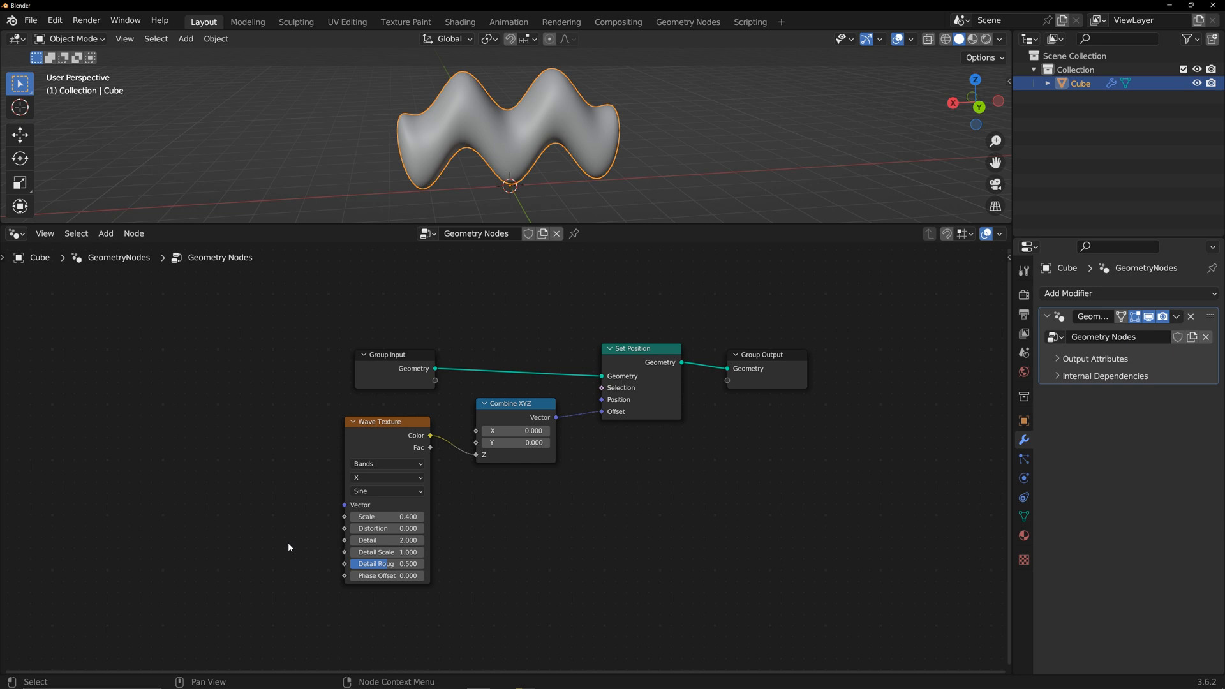
Drive the wave's Phase Offset with Scene Time seconds multiplied by 4.
type("sce")
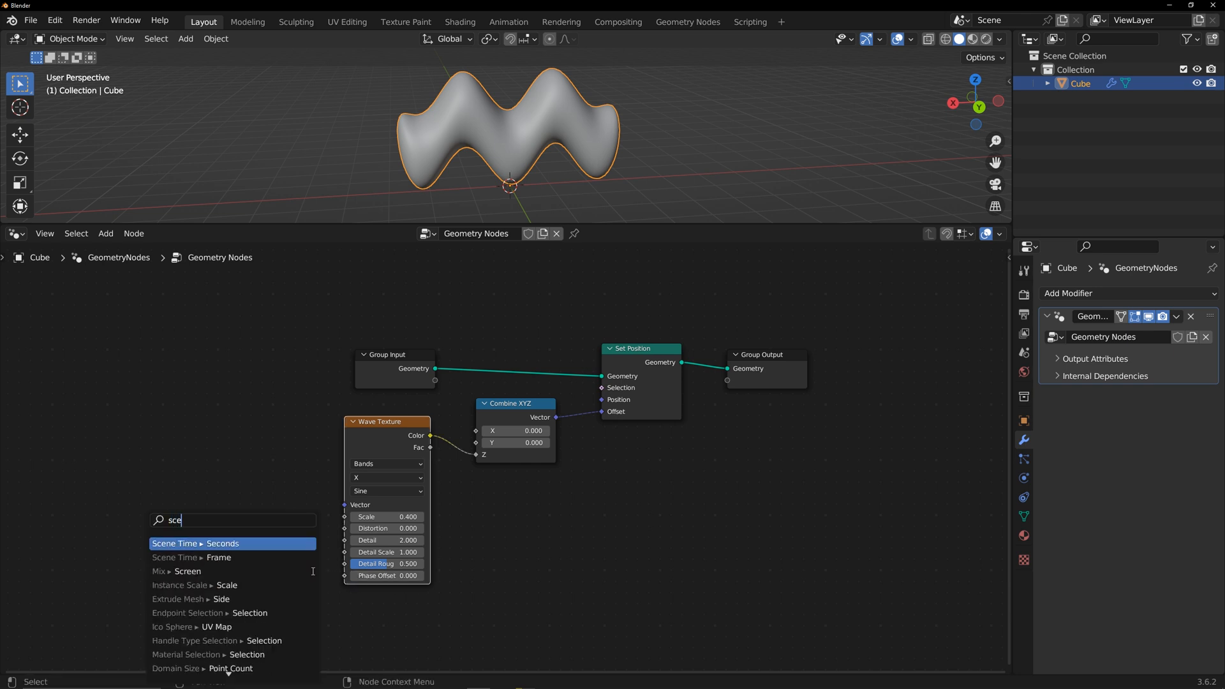
left_click(199, 544)
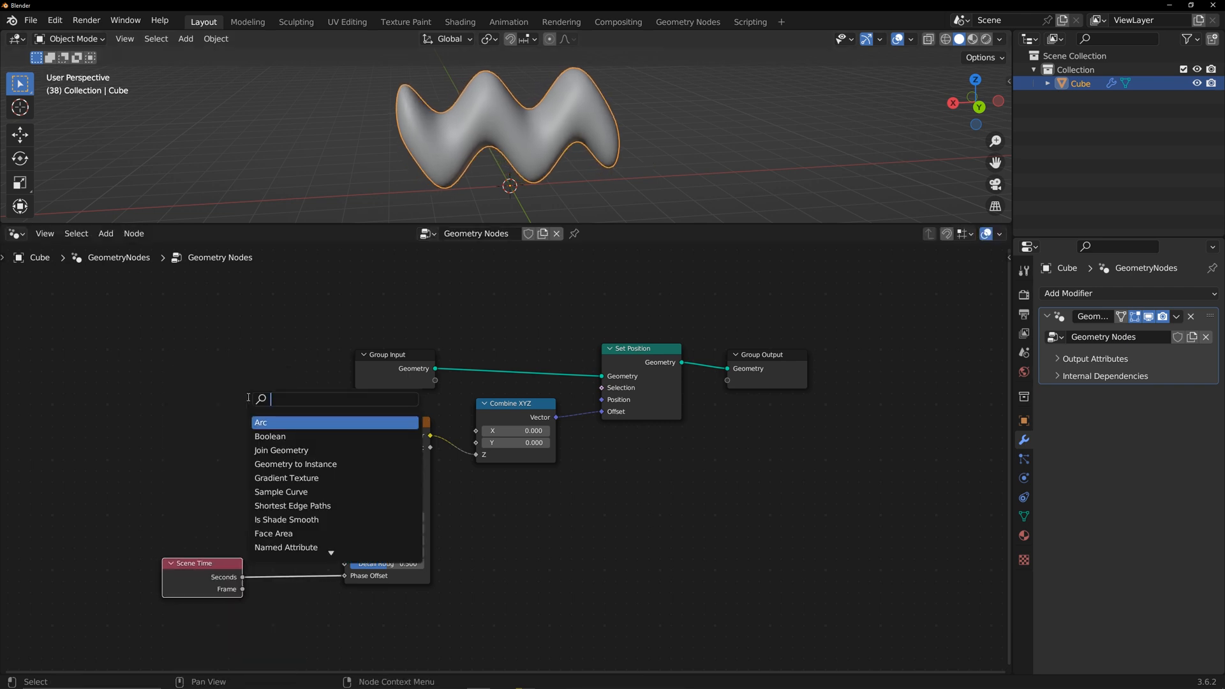
type("math")
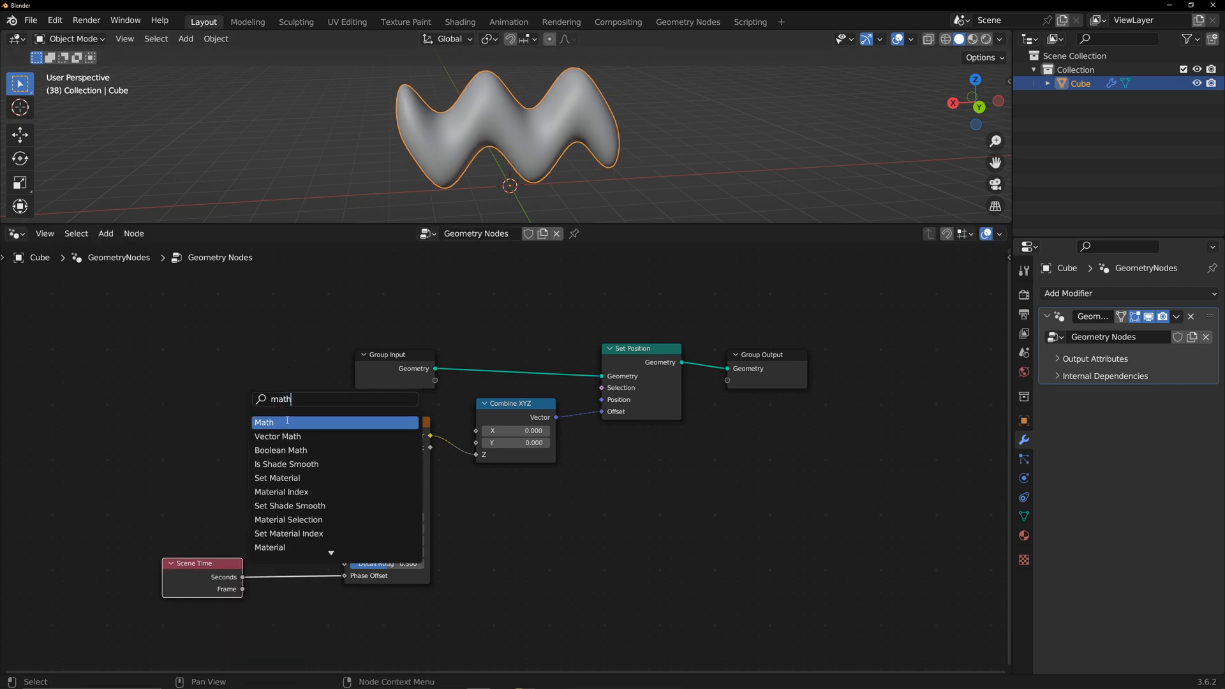
left_click(265, 422)
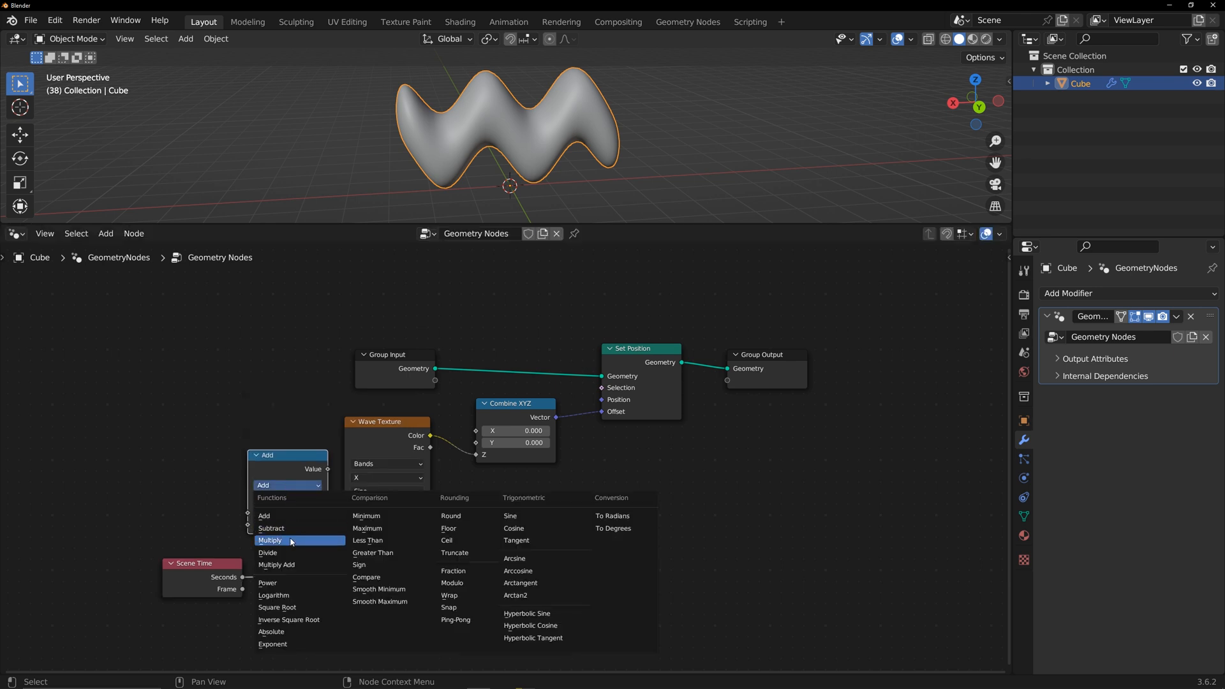
left_click(270, 540)
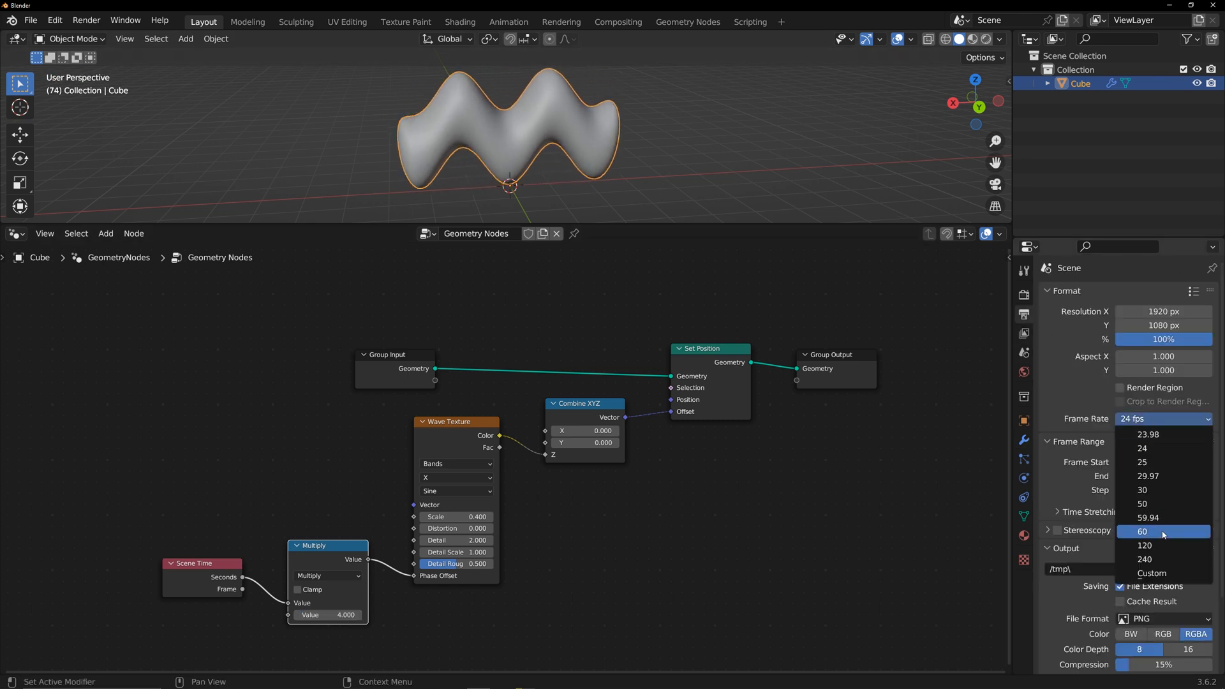
Set the scene frame rate to 60 fps and tidy the wave and time nodes.
left_click(1143, 531)
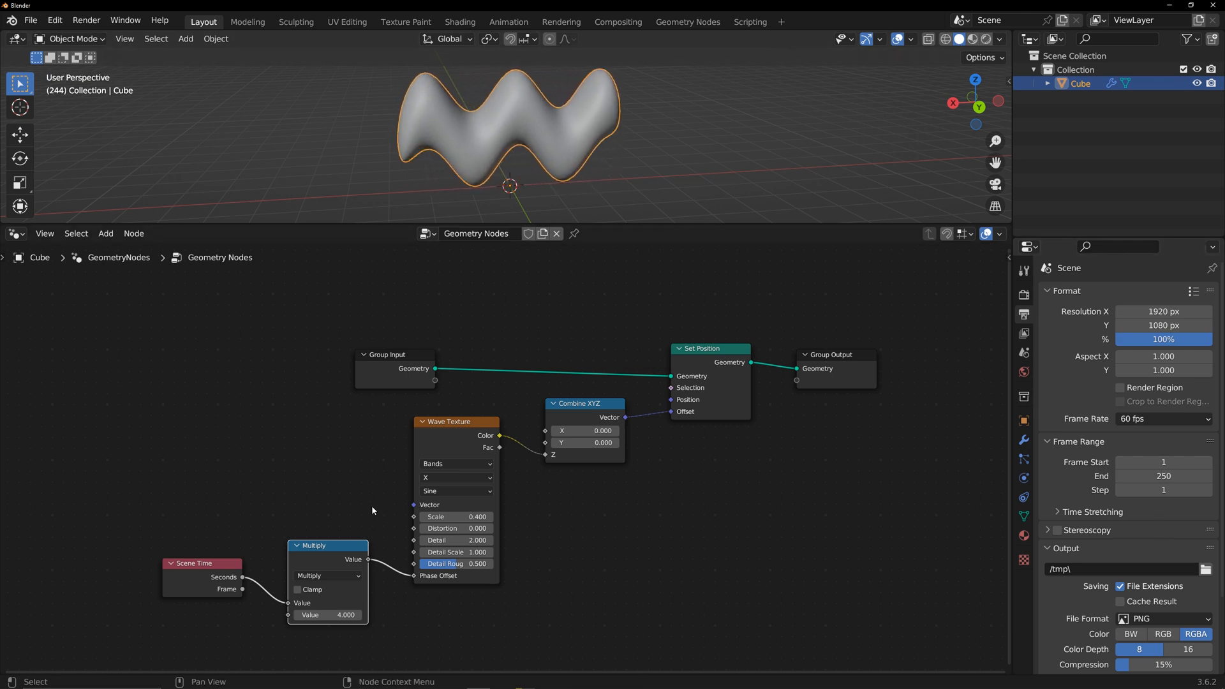
left_click_drag(313, 545, 346, 561)
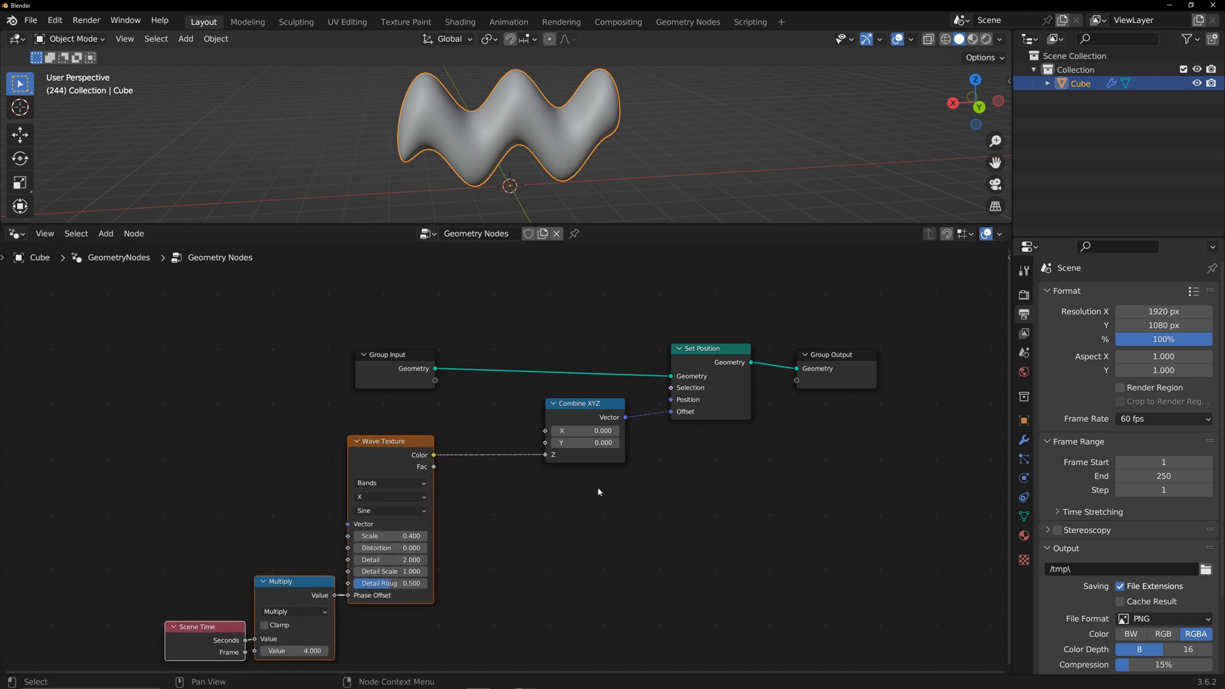
Add a vertex Color attribute to the Cube's mesh data.
left_click(1024, 514)
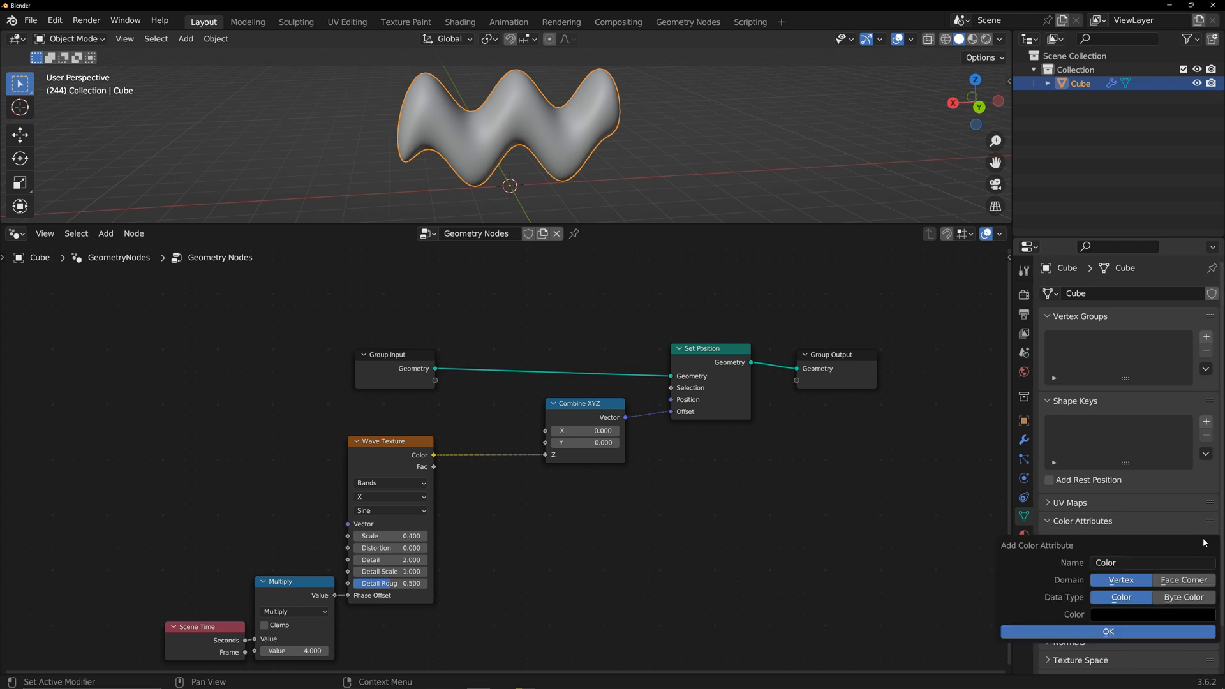
left_click(1108, 631)
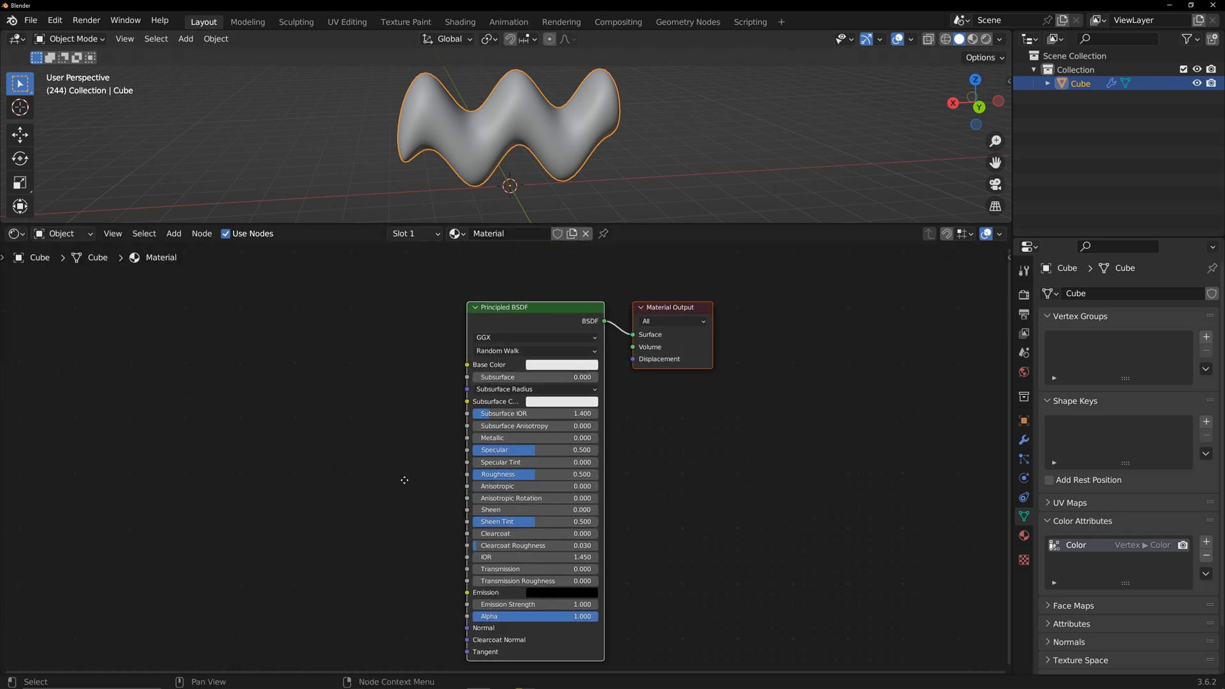
Replace Principled BSDF with an Attribute node reading Color into Surface and preview it.
key("shift+a")
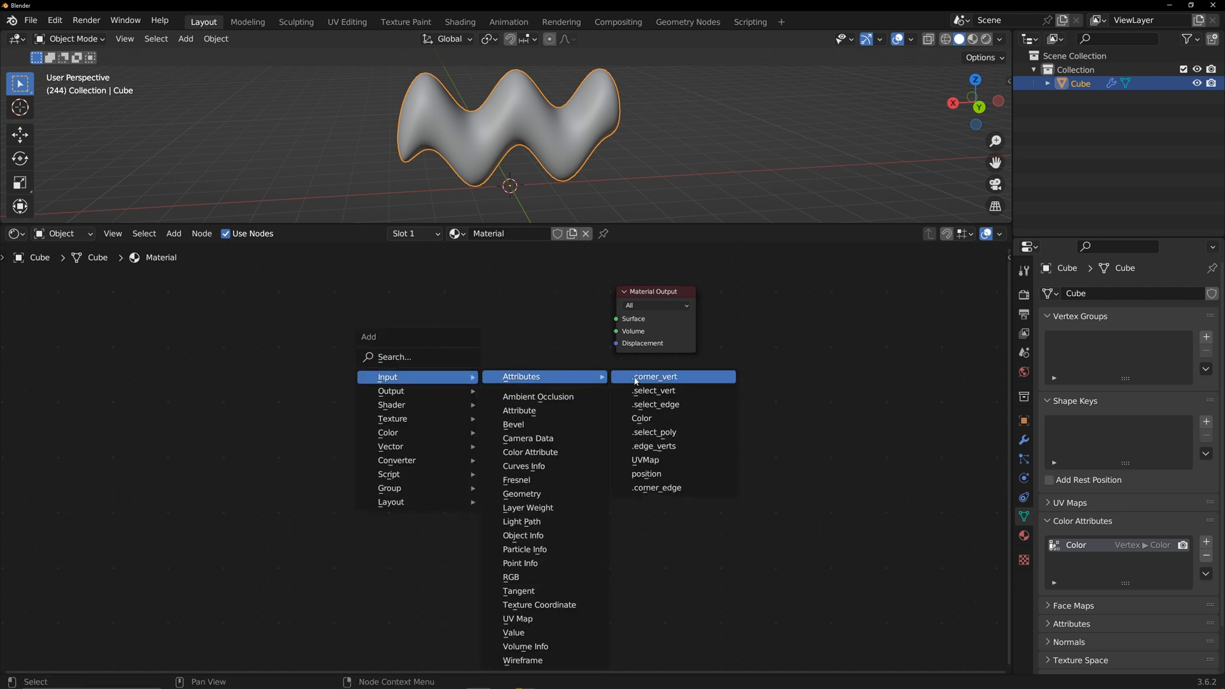
left_click(640, 419)
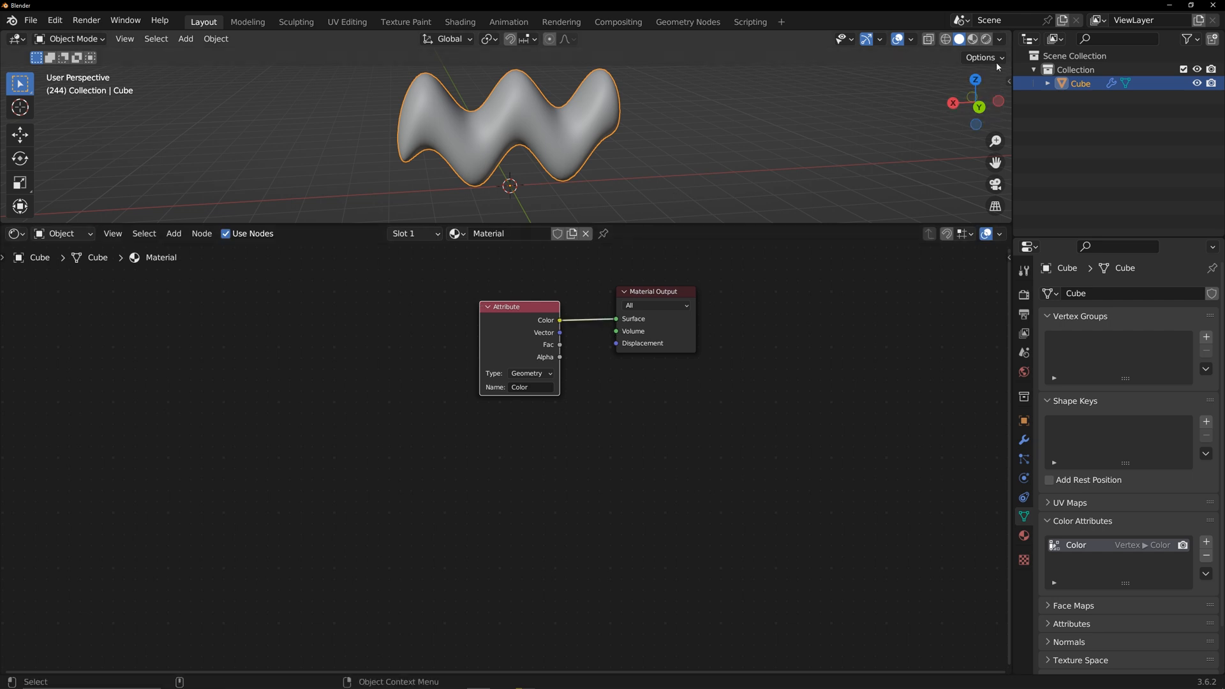
left_click(13, 232)
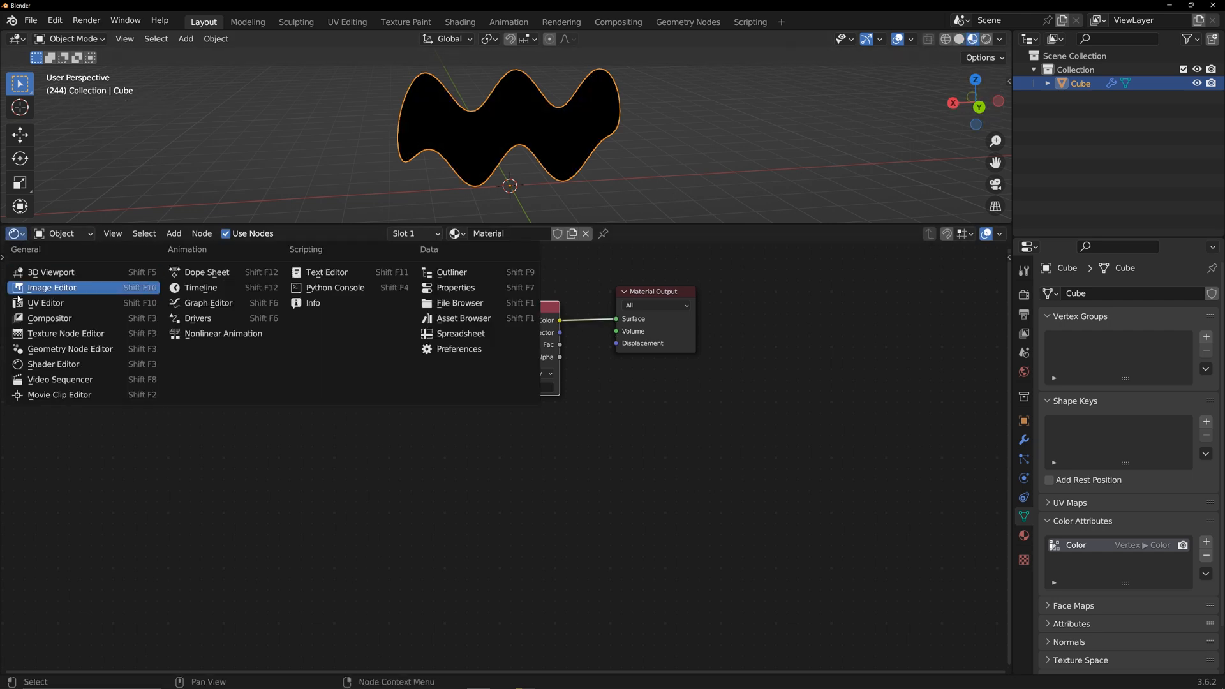
Add a node group output stored as the Color attribute and play back the animated wave.
left_click(69, 348)
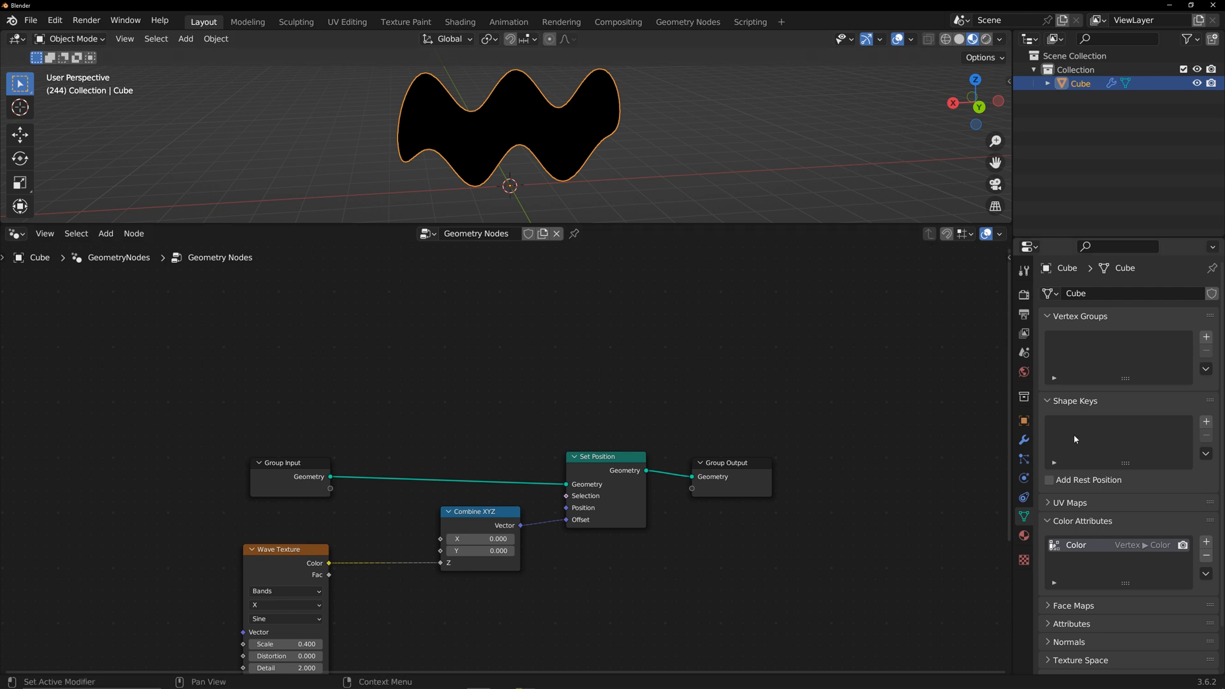
left_click(1025, 440)
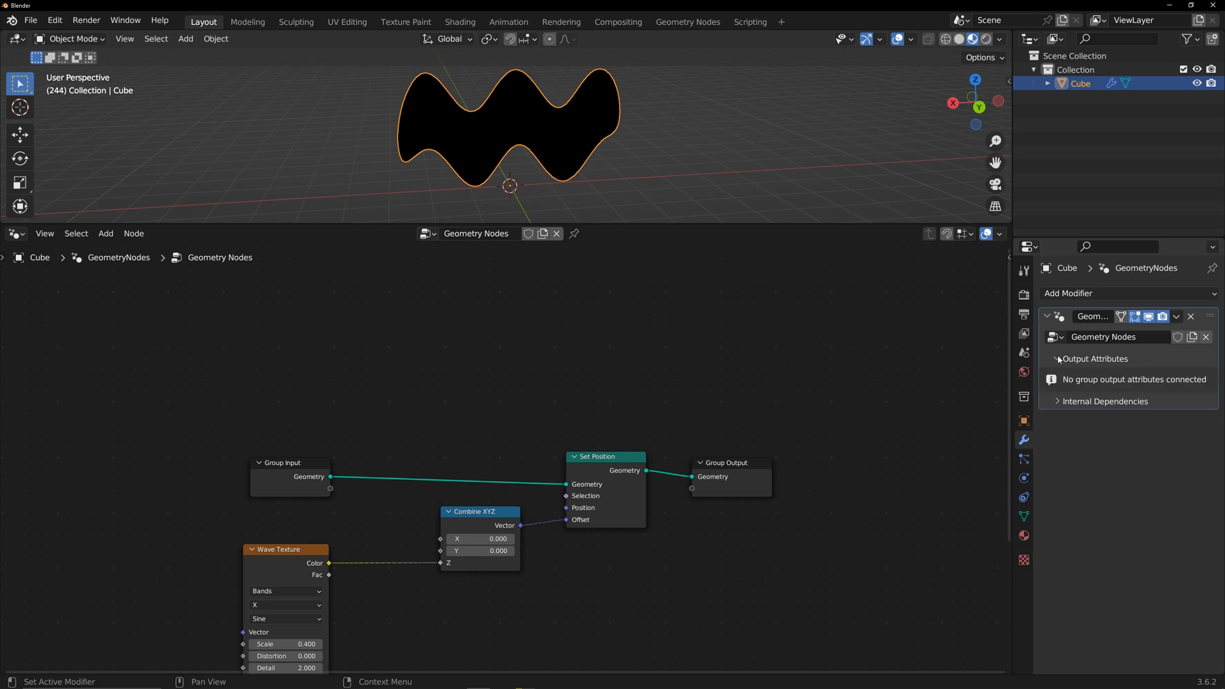
mouse_move(749, 482)
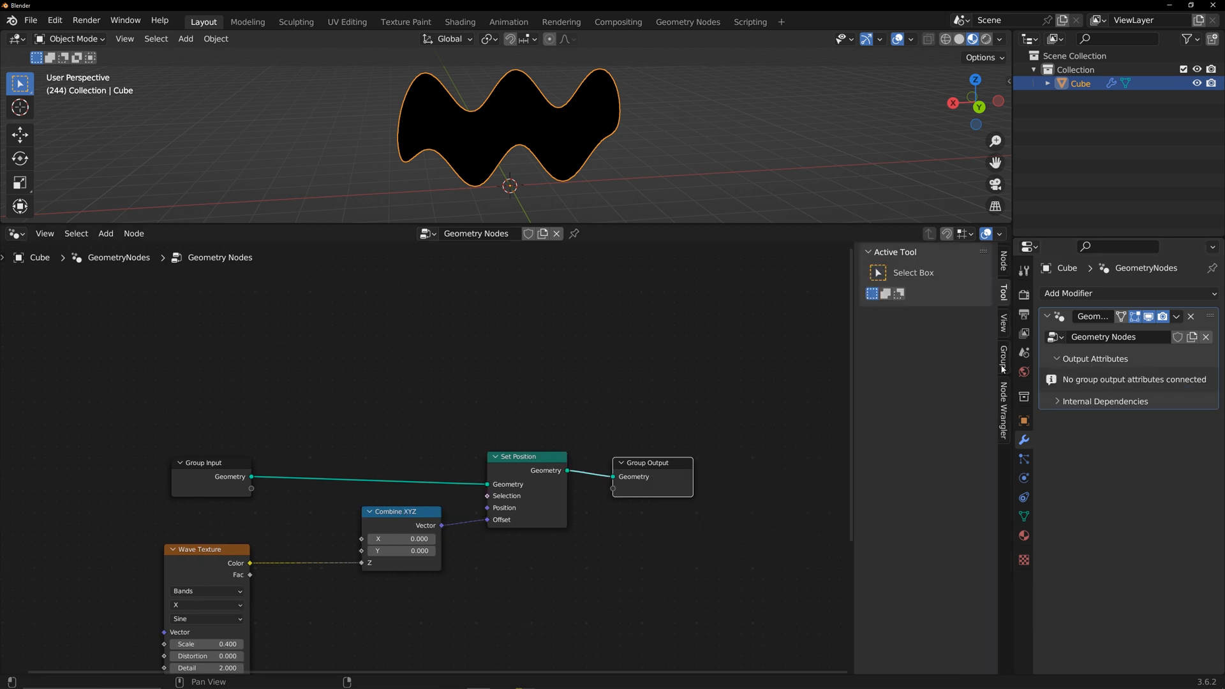
left_click(1004, 364)
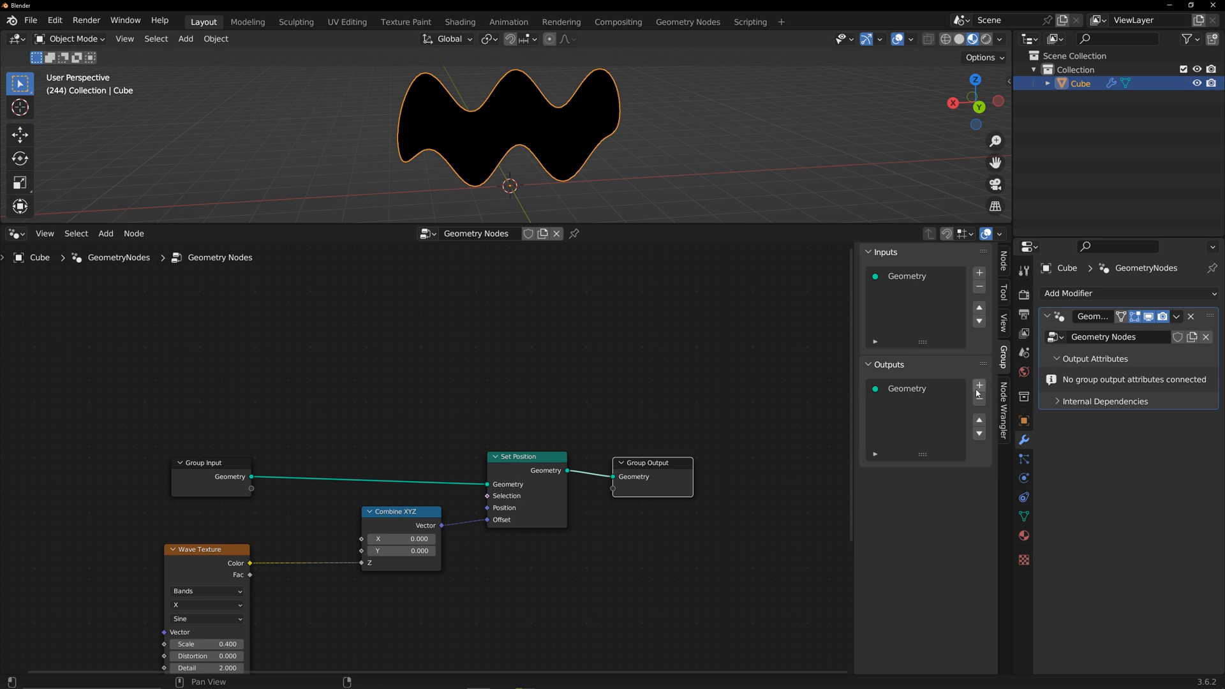
left_click(979, 386)
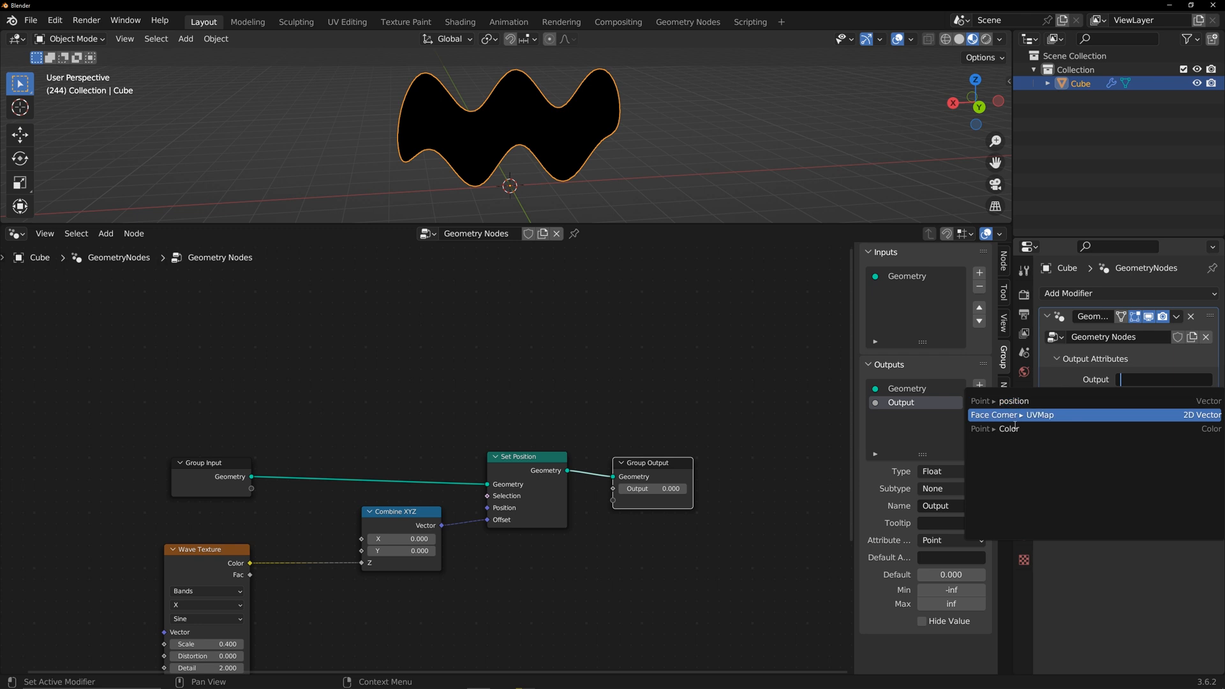
left_click(1008, 429)
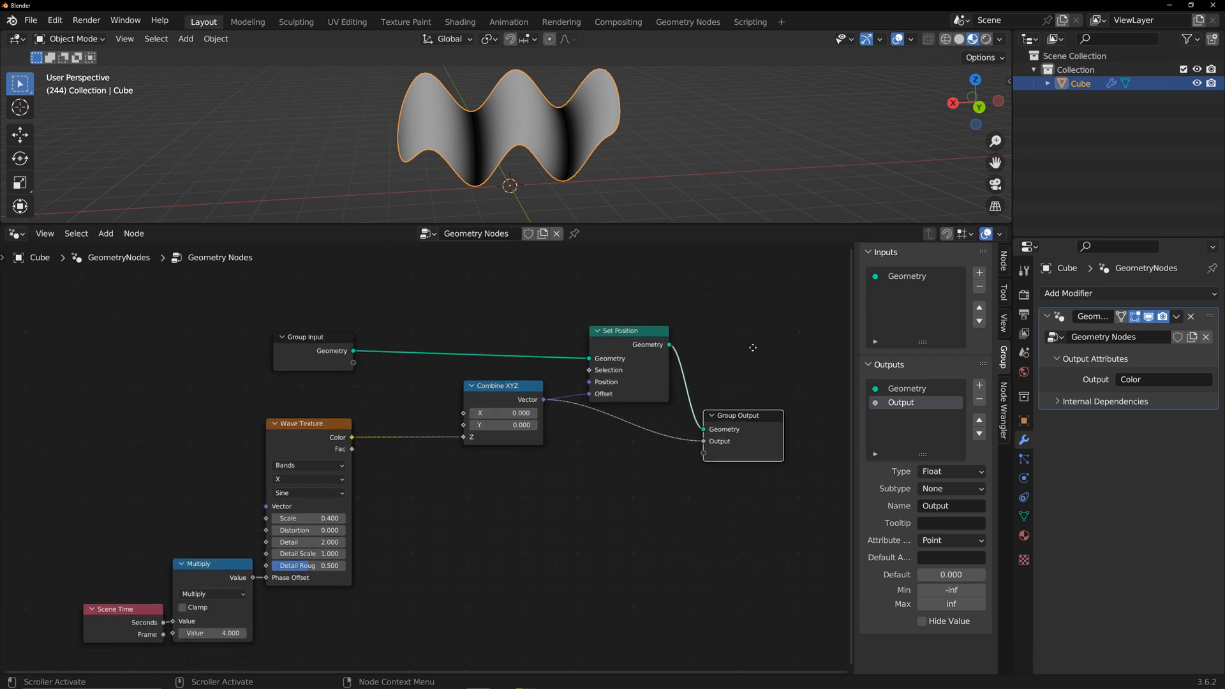
key("Space")
type("map")
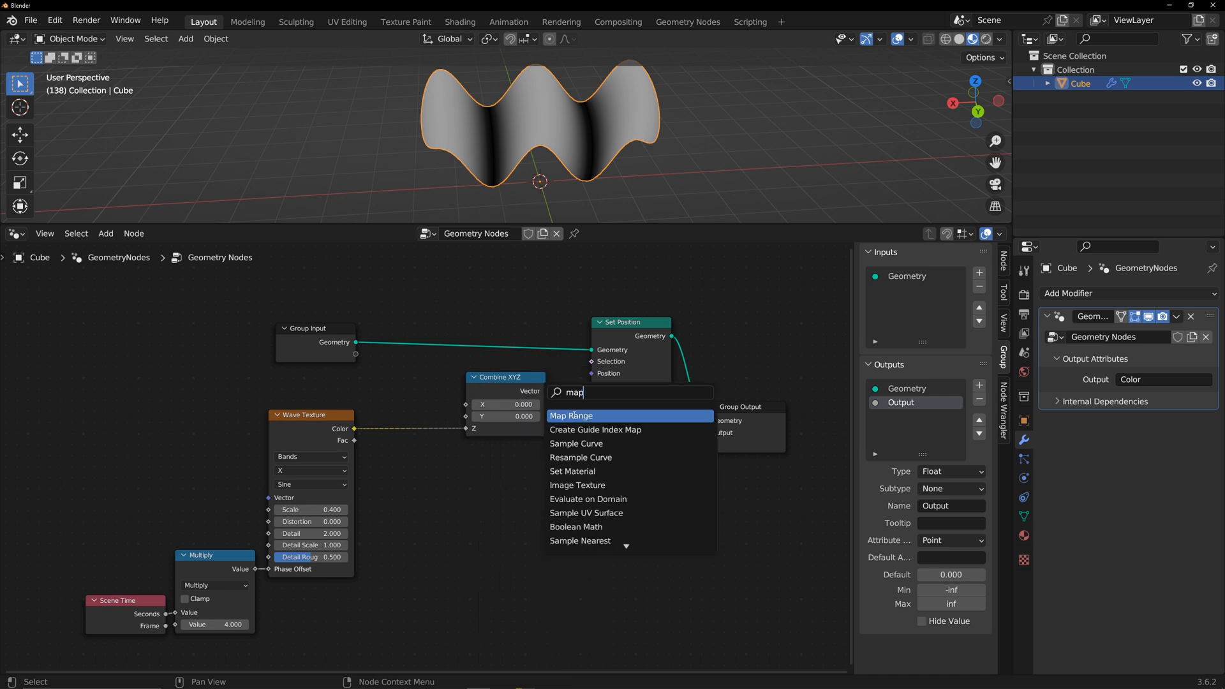
Remap Position with a vector Map Range between Bounding Box min/max, To Max (0, 0, 1).
left_click(572, 415)
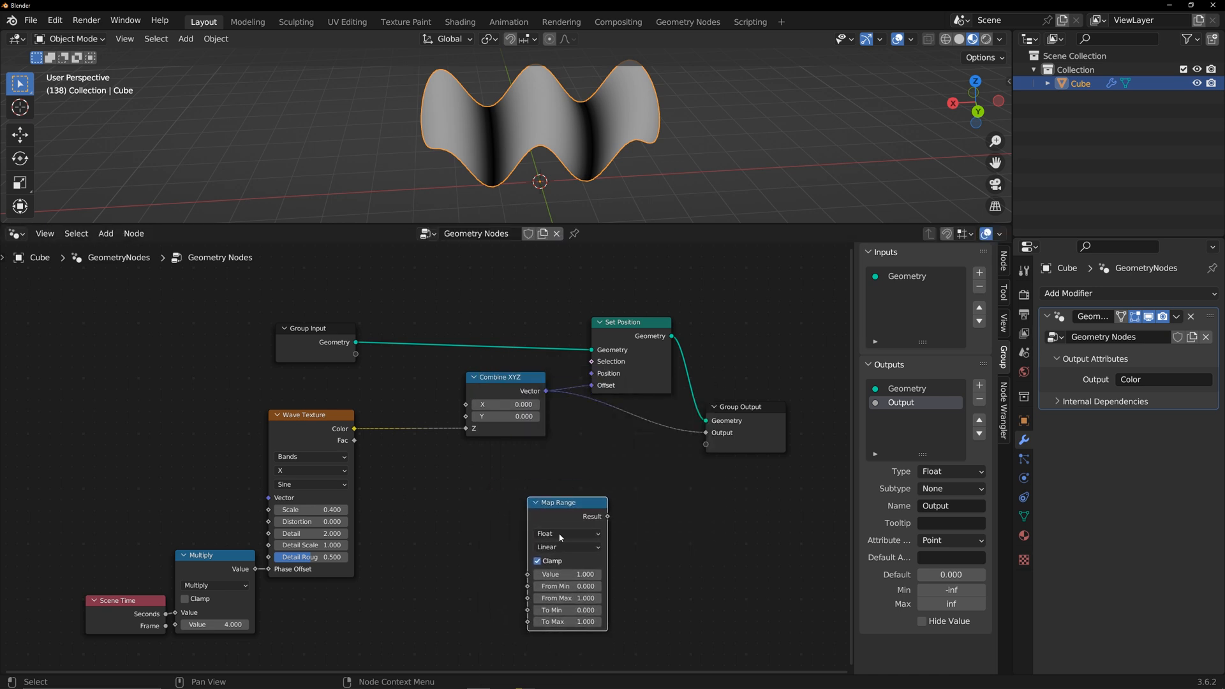
left_click(568, 533)
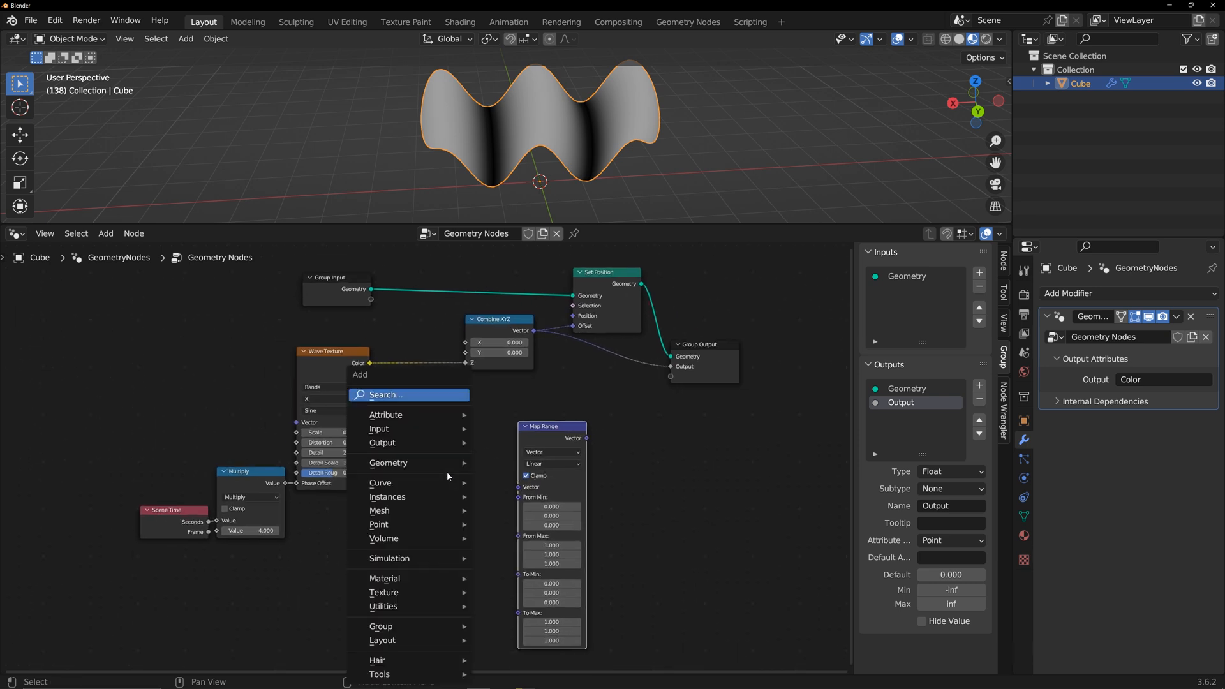
type("bond")
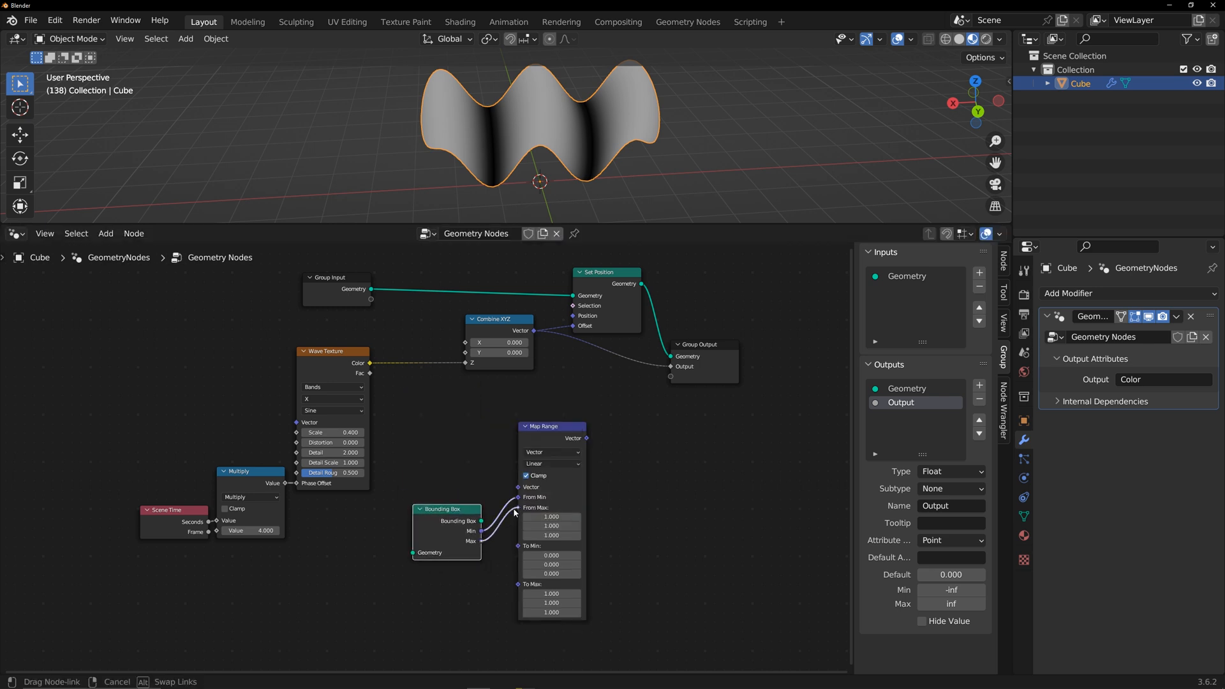
left_click(513, 398)
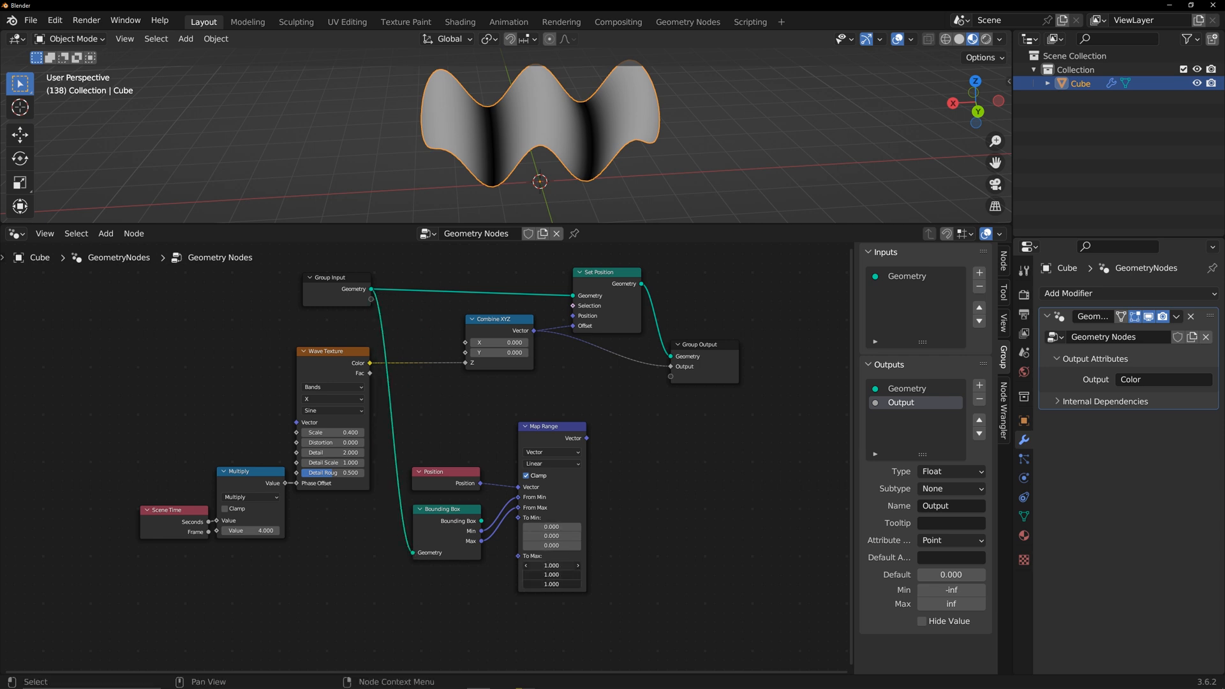
left_click(551, 565)
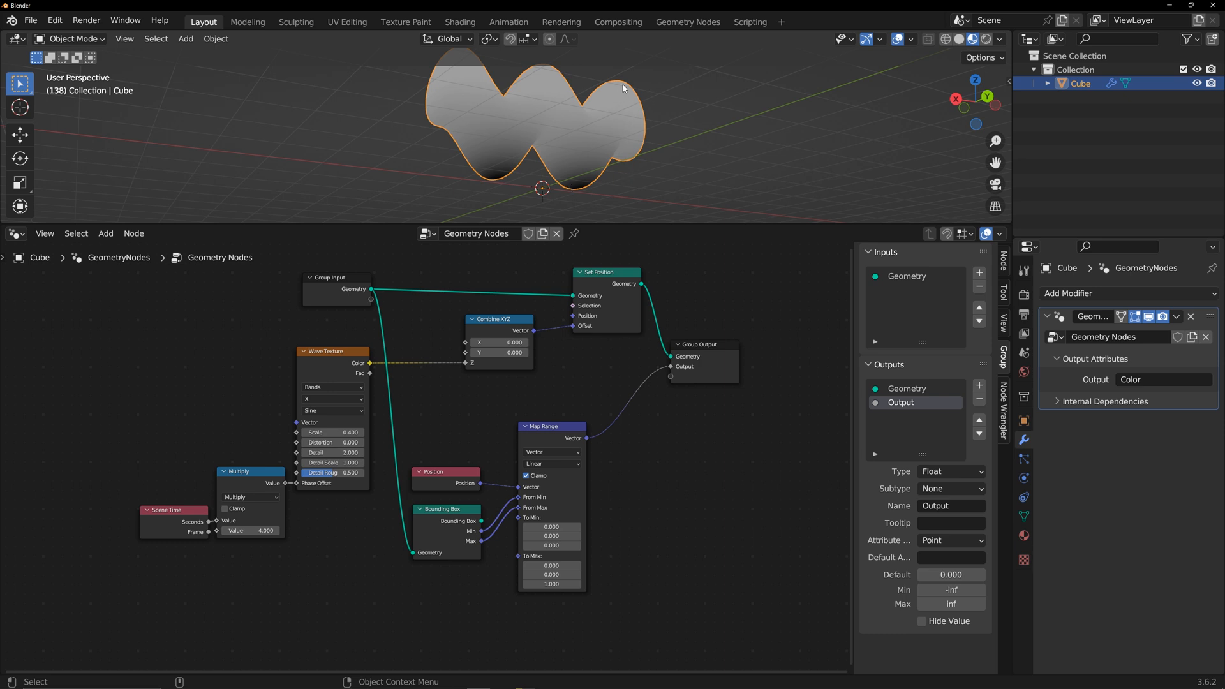
mouse_move(539, 315)
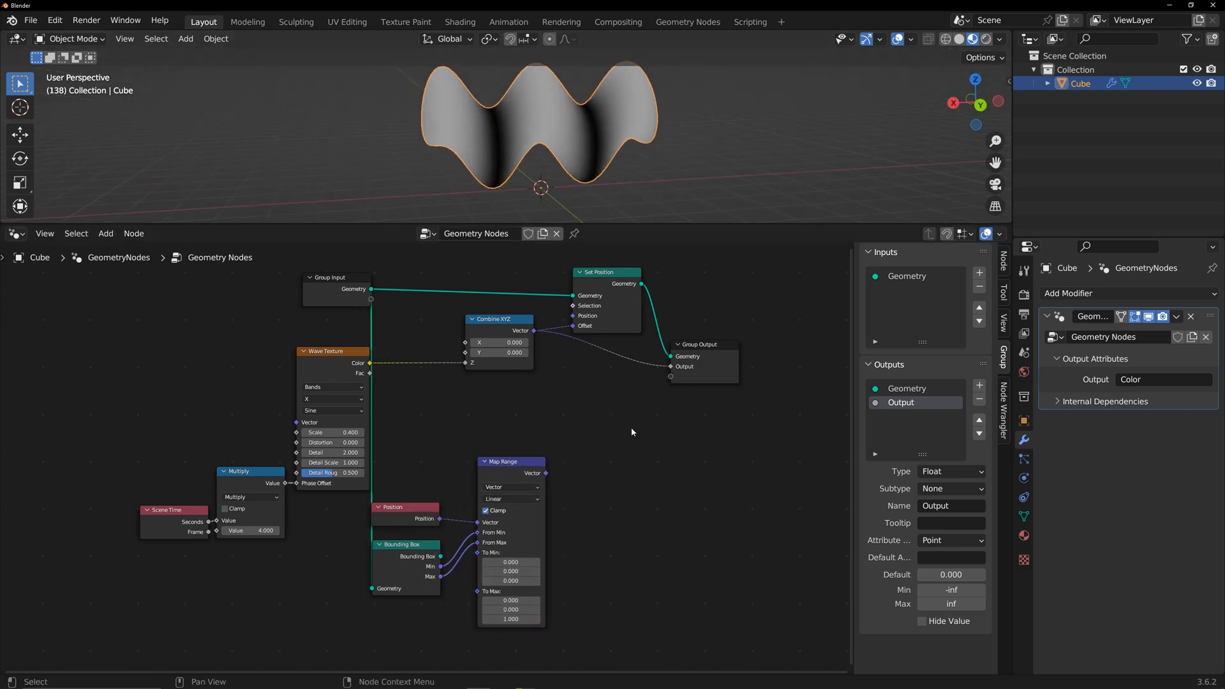
Multiply the wave vector by the remapped position with Vector Math and feed the offset.
type("ve")
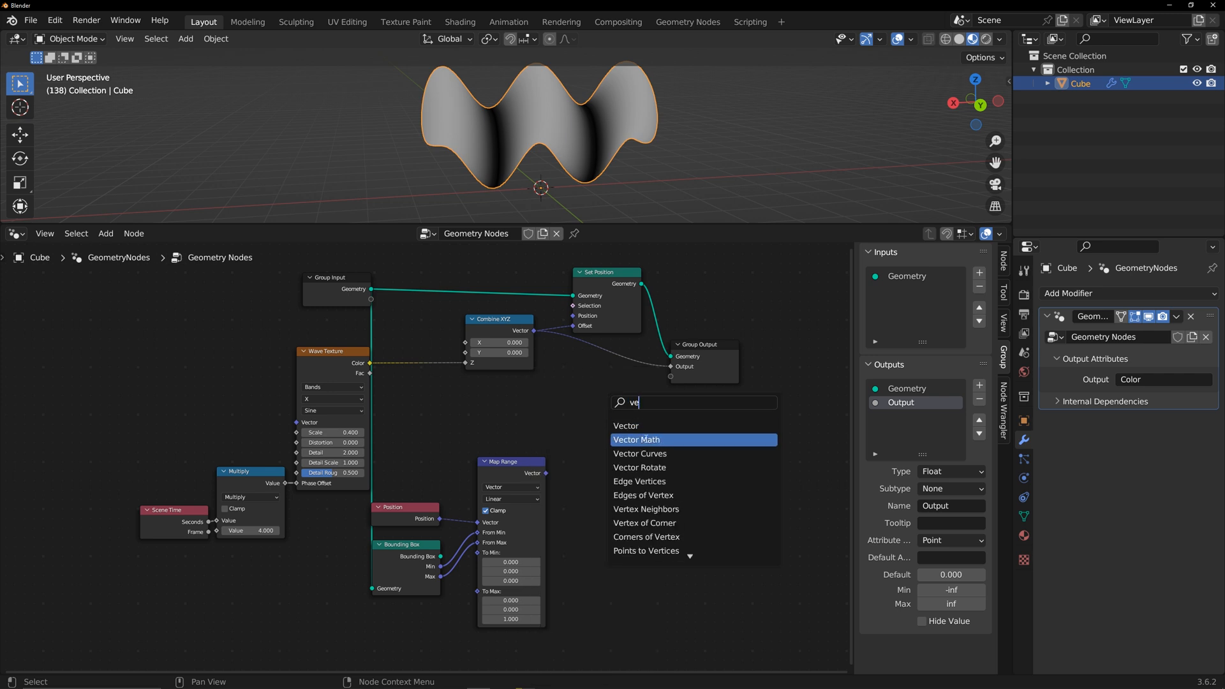
left_click(636, 439)
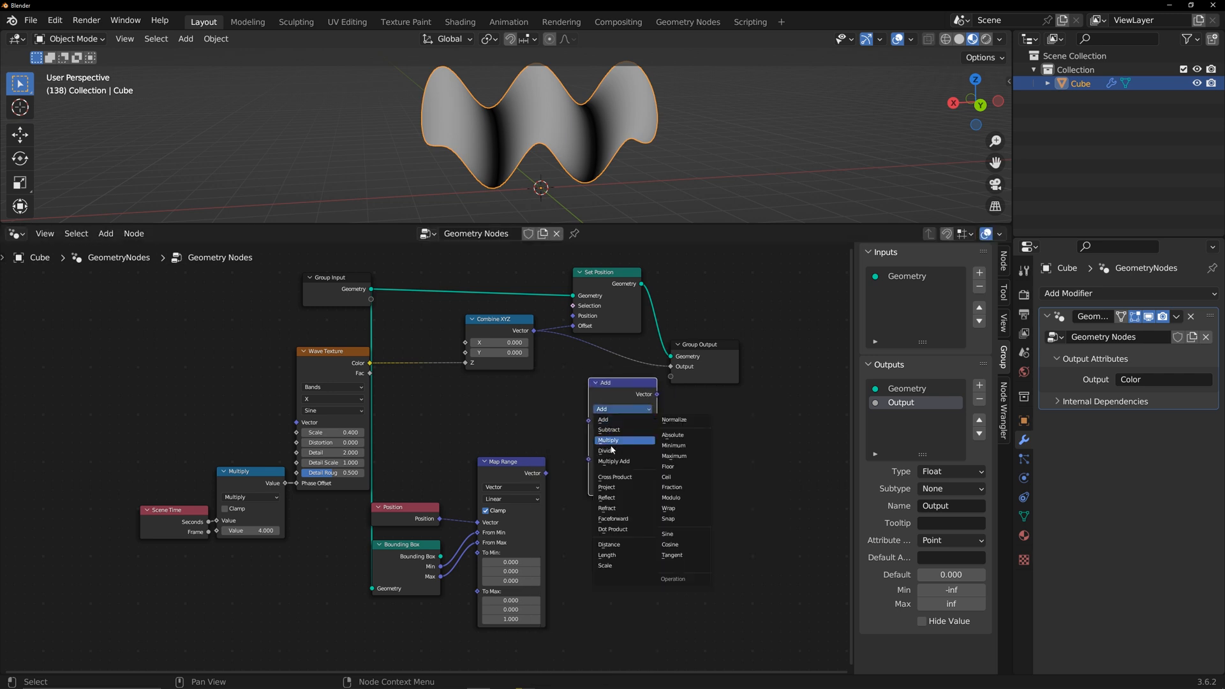
left_click(608, 440)
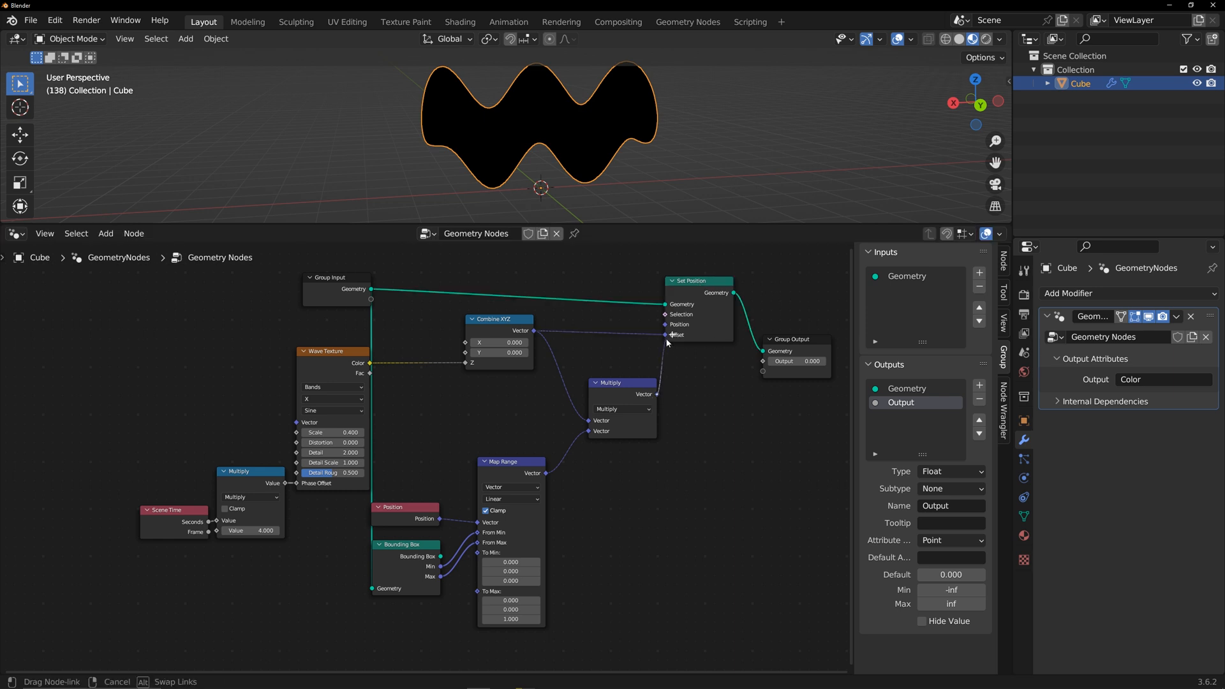
left_click(763, 362)
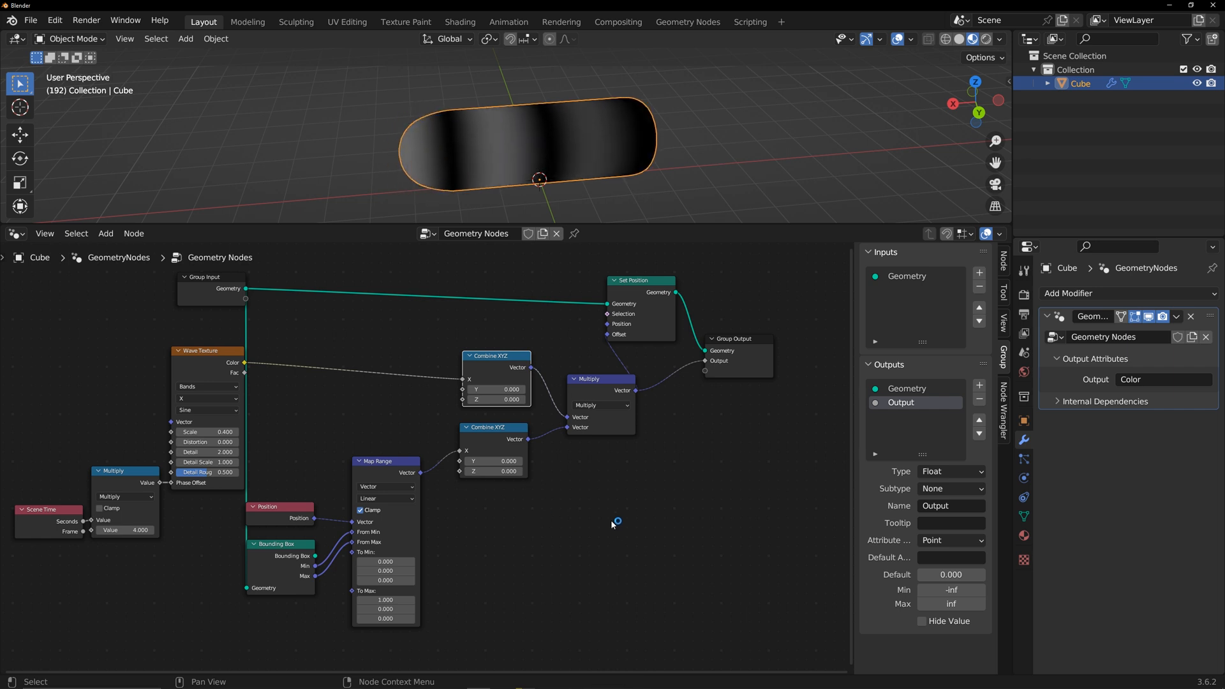
Gather the wave and pin nodes into frames labelled WaveDir and PinDir.
key("shift+p")
type("PinDir")
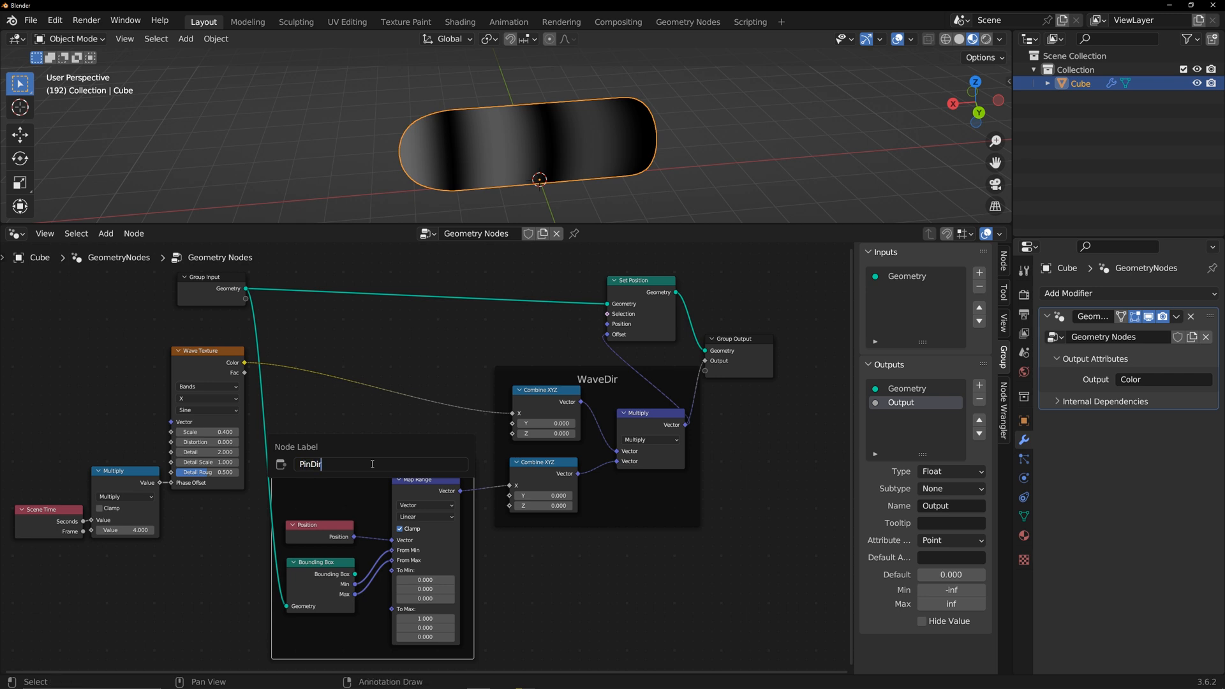
key("Return")
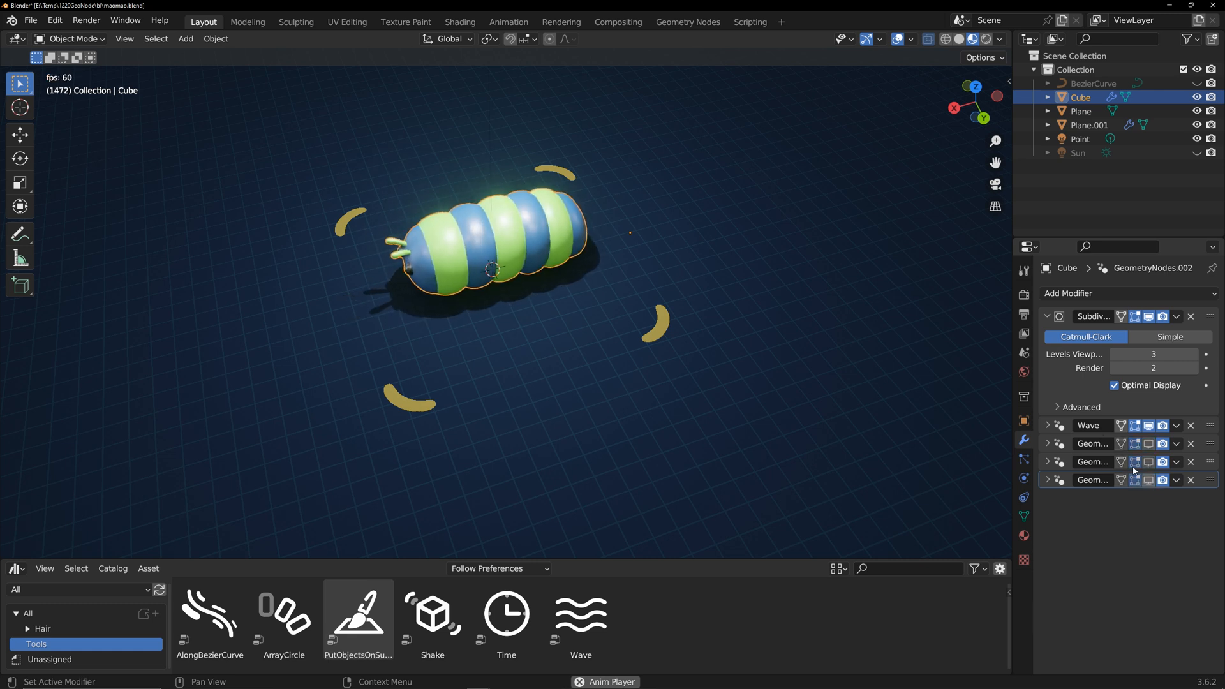
Toggle and expand each stacked Wave modifier to compare their WaveX/OnlyPin settings, ending with all active.
left_click(1046, 425)
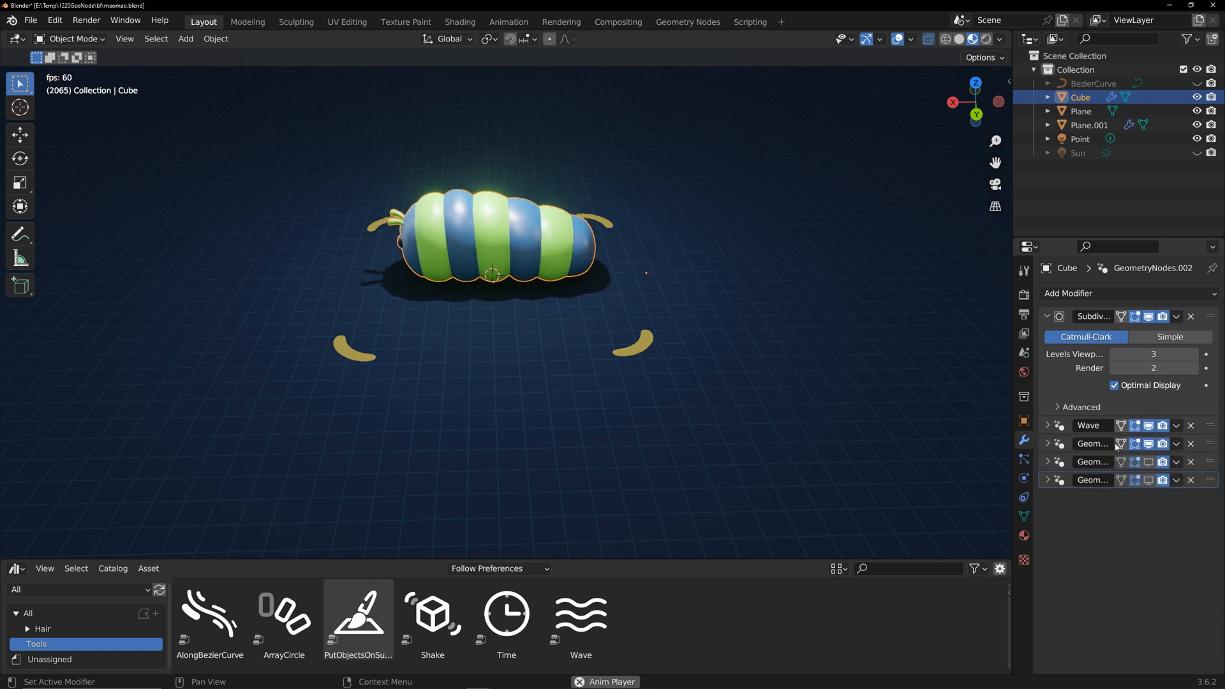
left_click(1046, 443)
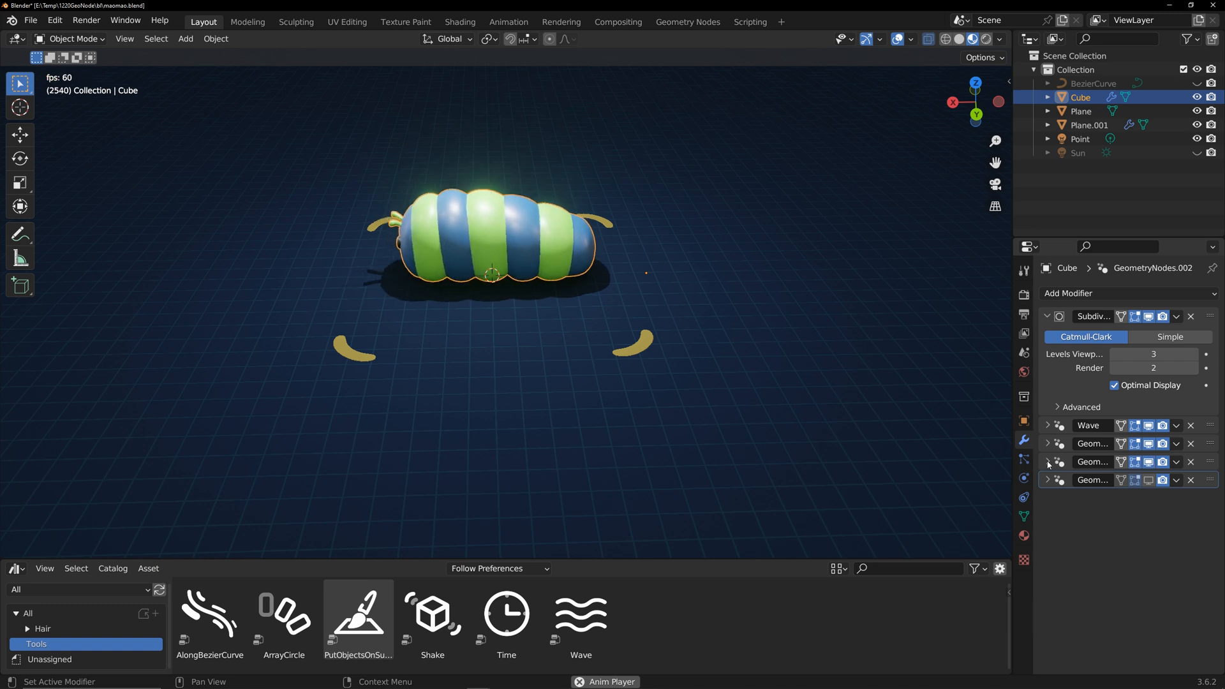
left_click(1046, 462)
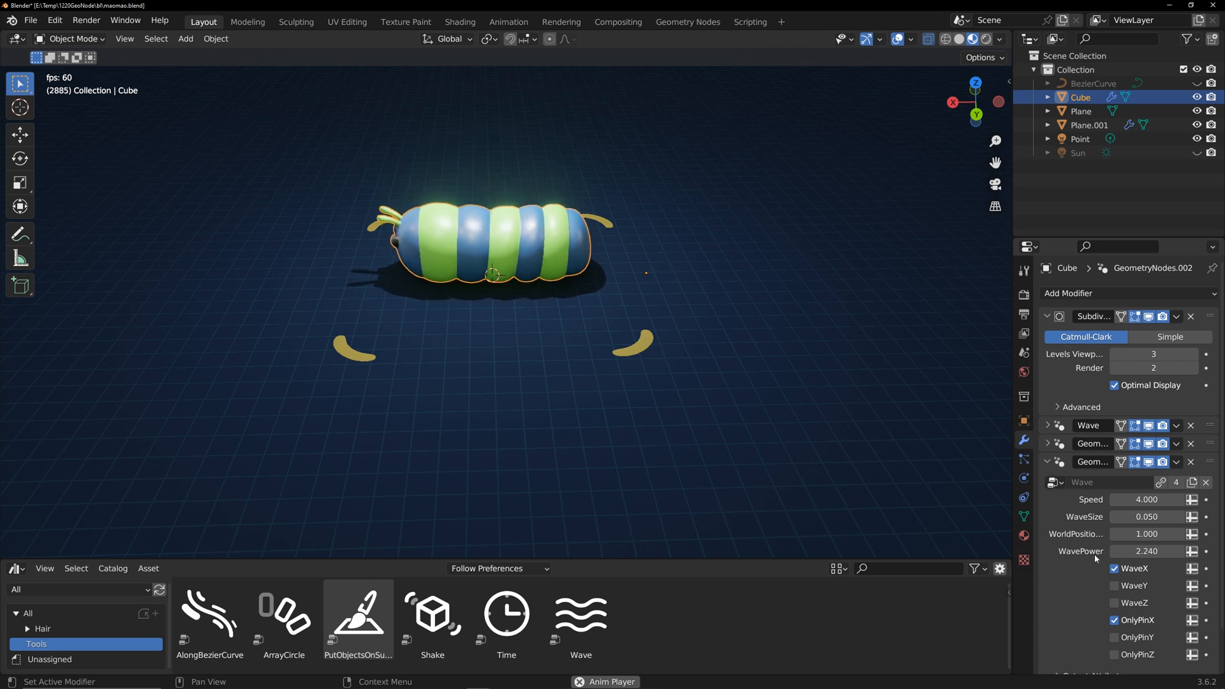
left_click(1046, 462)
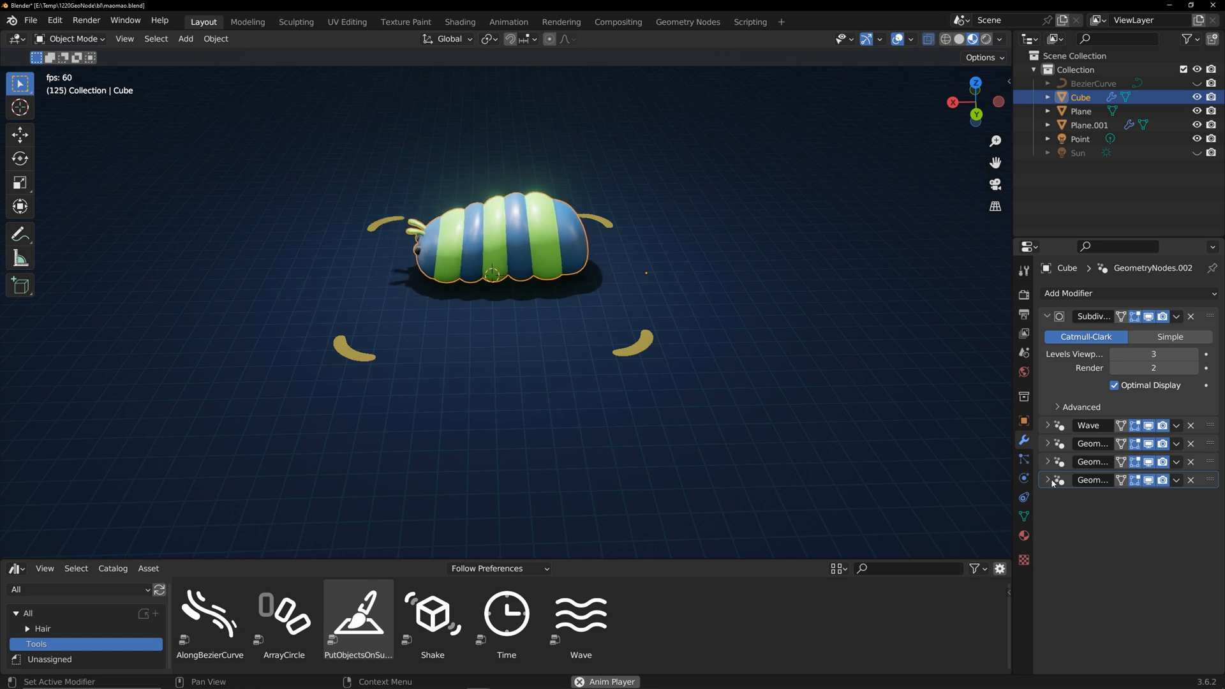
left_click(1046, 480)
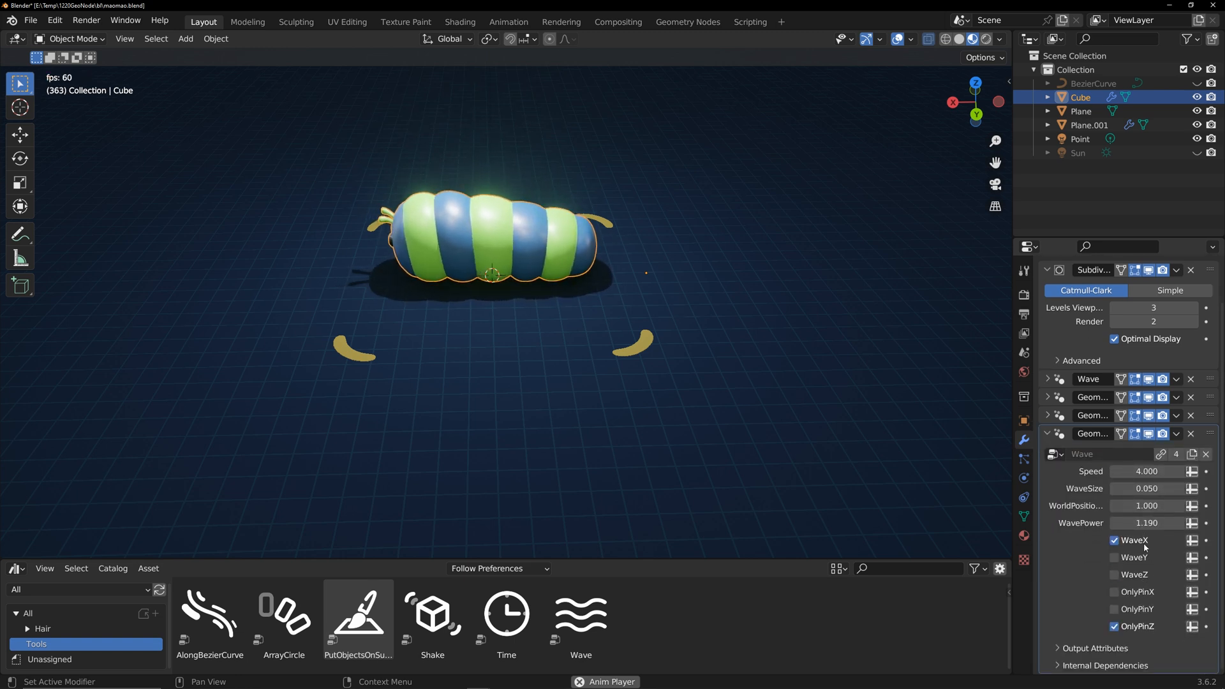
left_click(1148, 523)
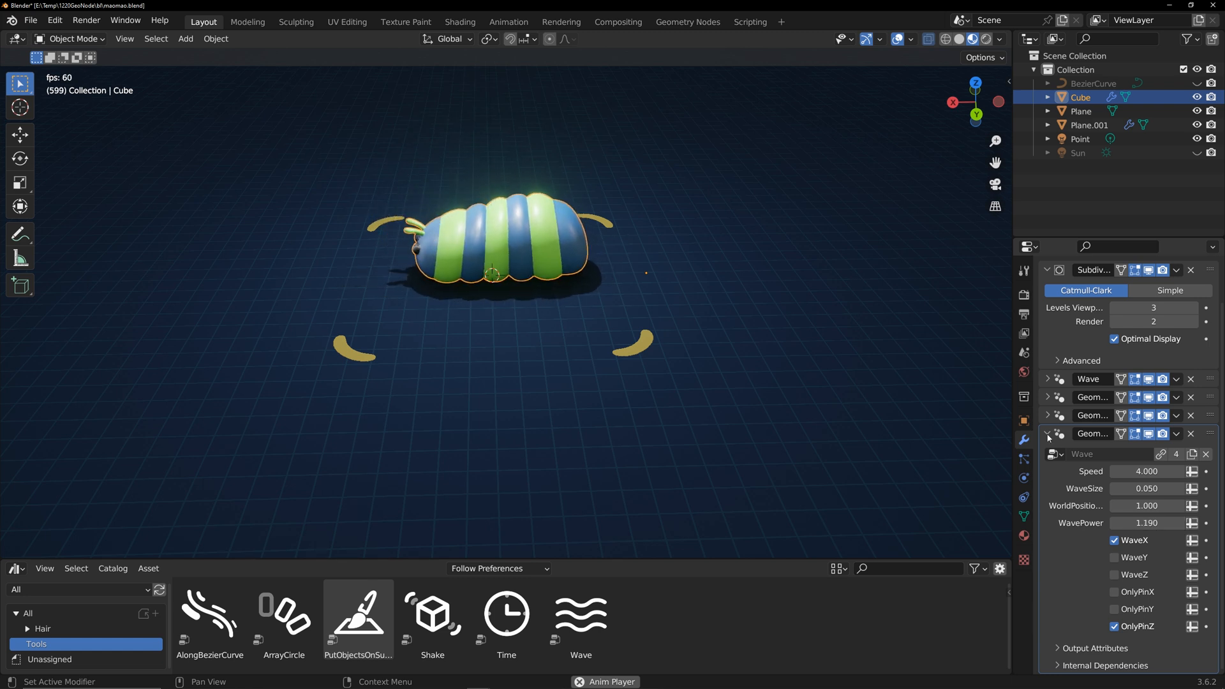
left_click(1047, 434)
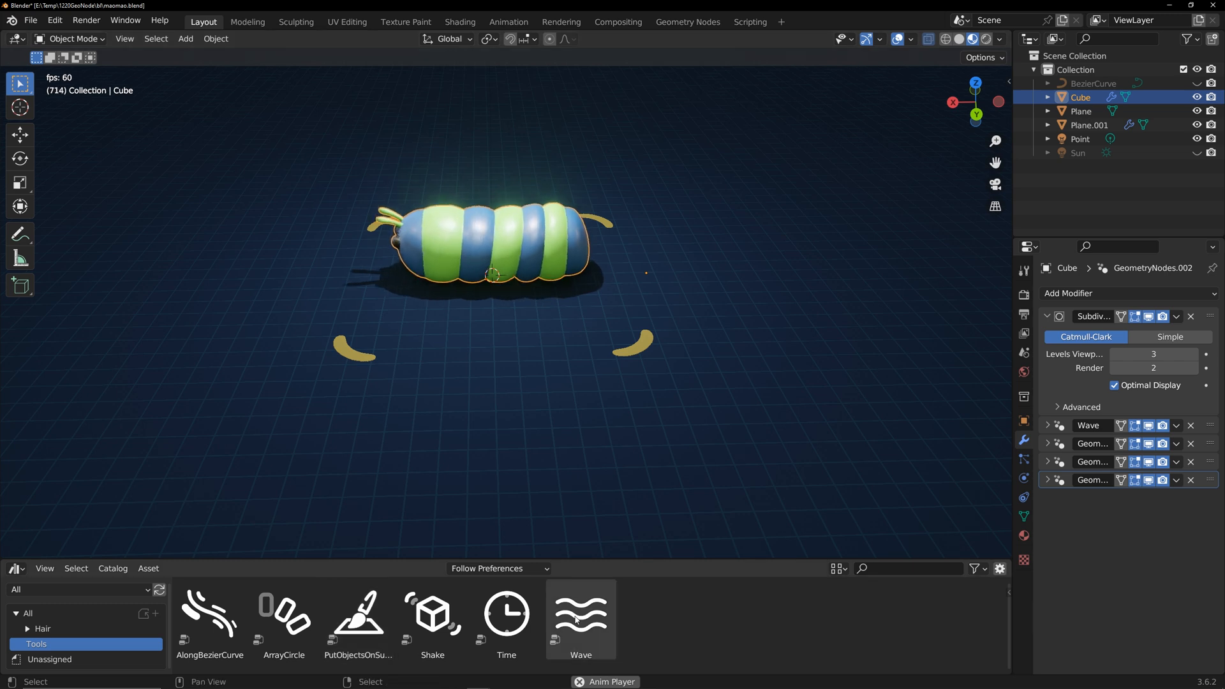
Add the Wave asset as a fifth modifier set to WaveY with OnlyPinX.
double_click(580, 611)
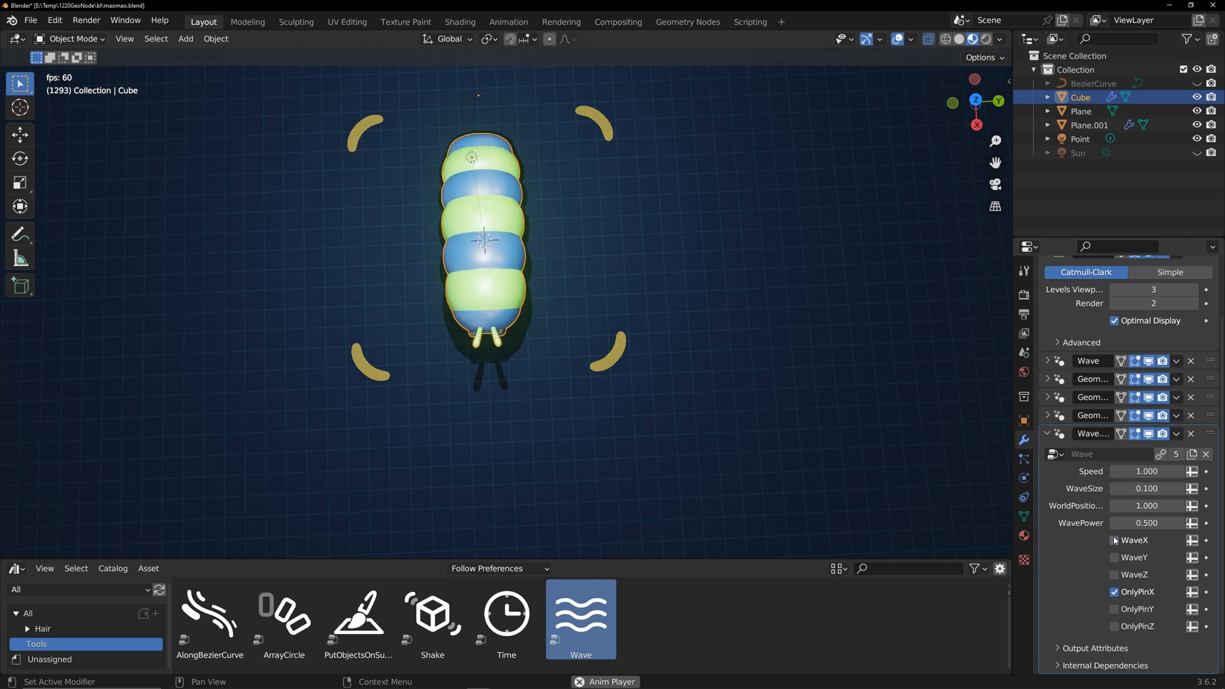
left_click(1113, 558)
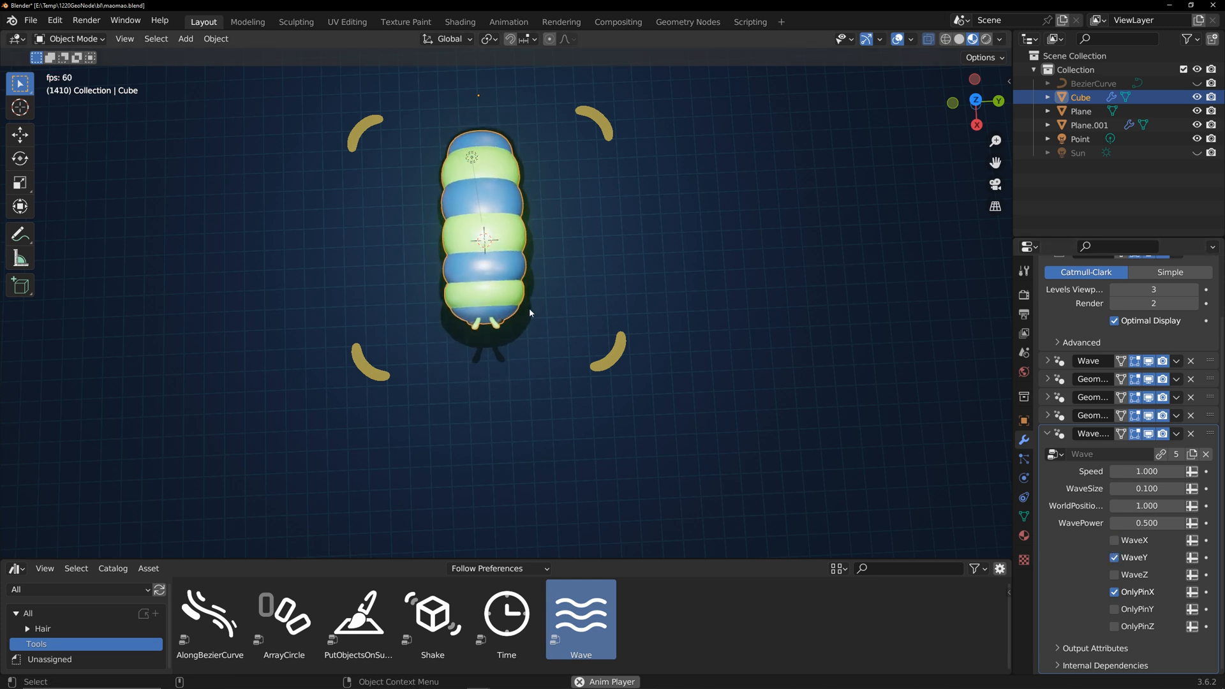